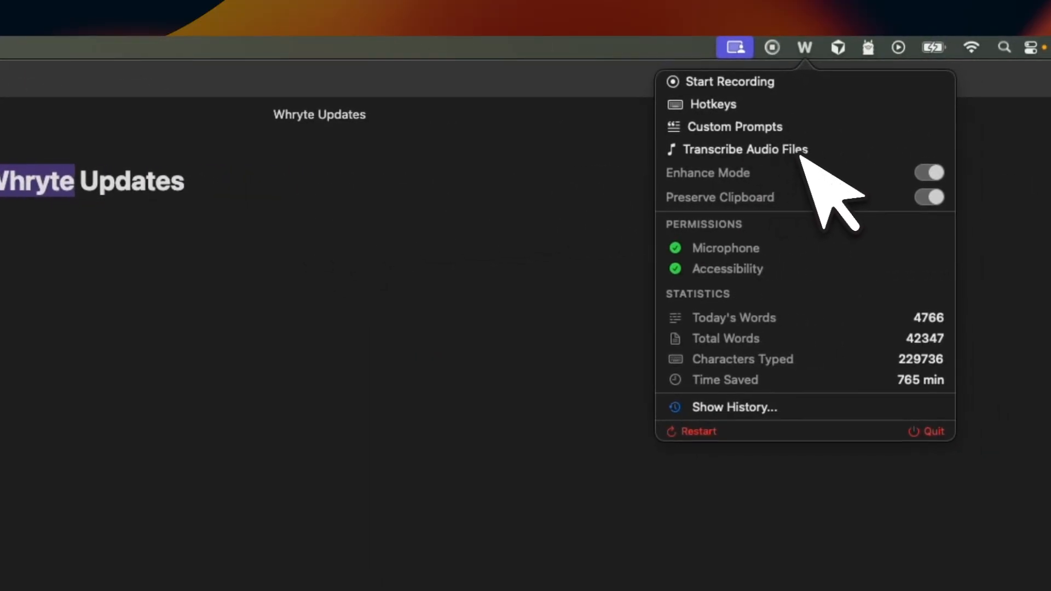
# Transcribe the second audio file with speaker diarization on and scroll its four-speaker transcript.
pyautogui.click(744, 149)
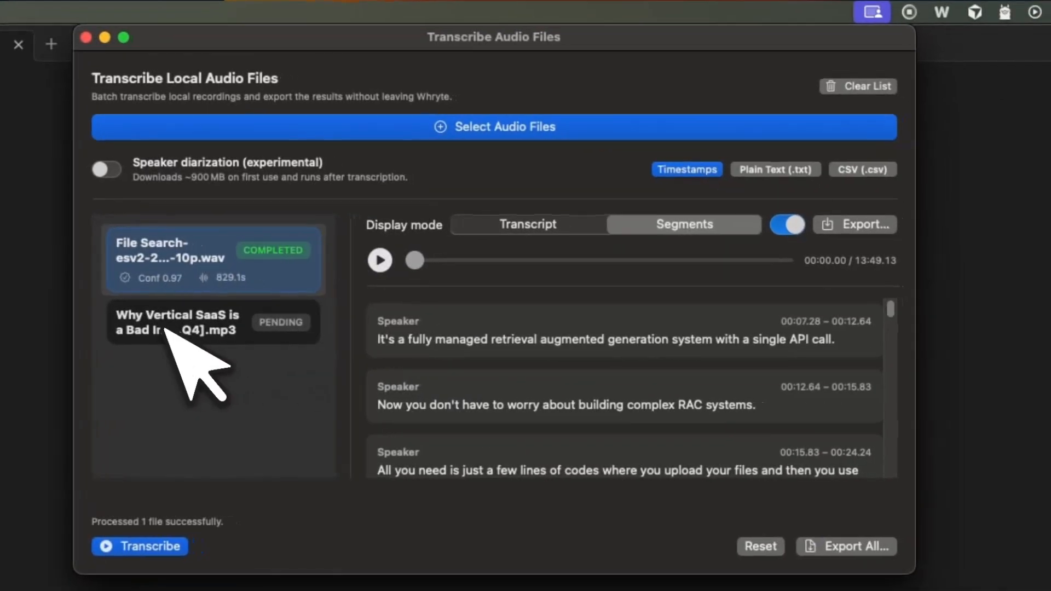
pyautogui.click(105, 170)
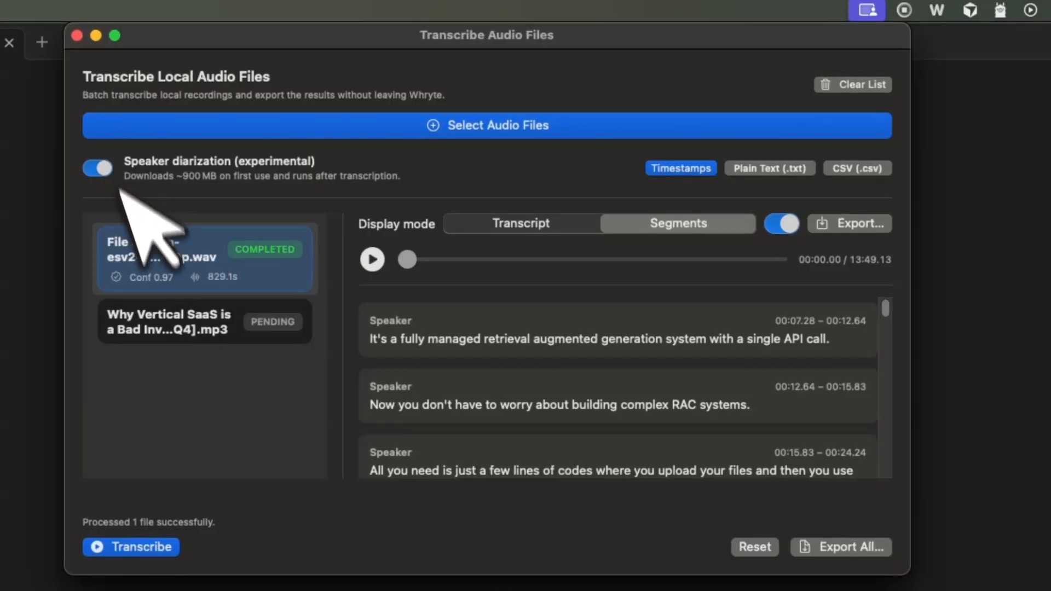
pyautogui.click(204, 322)
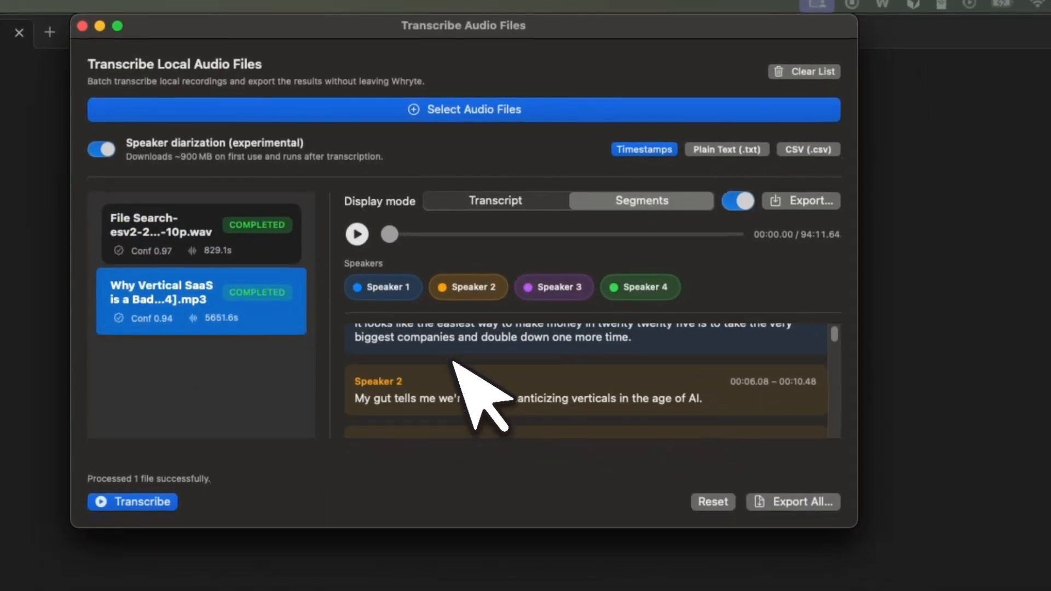
pyautogui.scroll(-3)
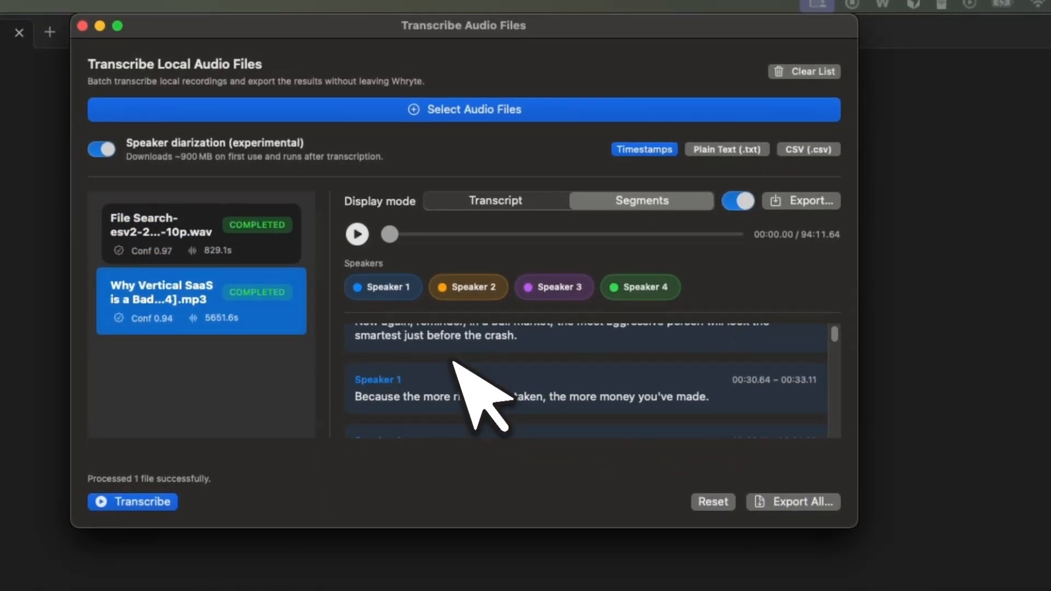
pyautogui.scroll(-3)
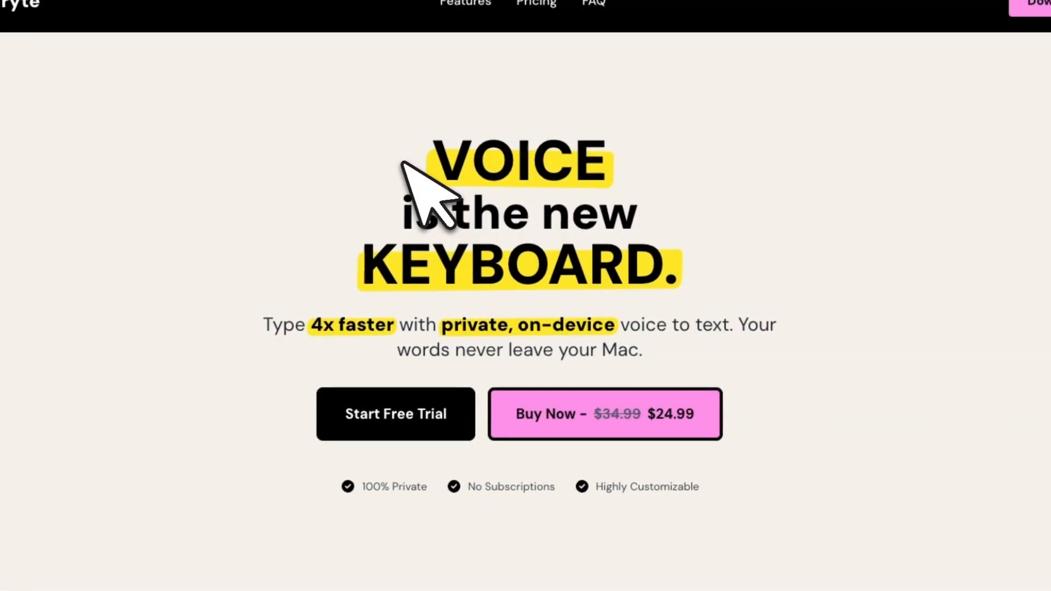
pyautogui.moveTo(443, 195)
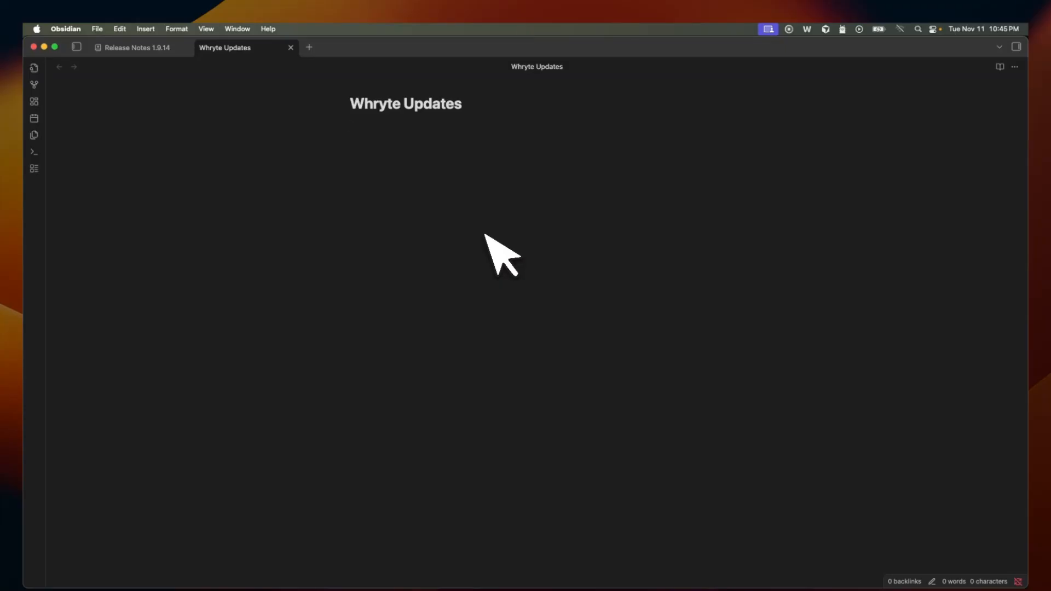
pyautogui.moveTo(493, 180)
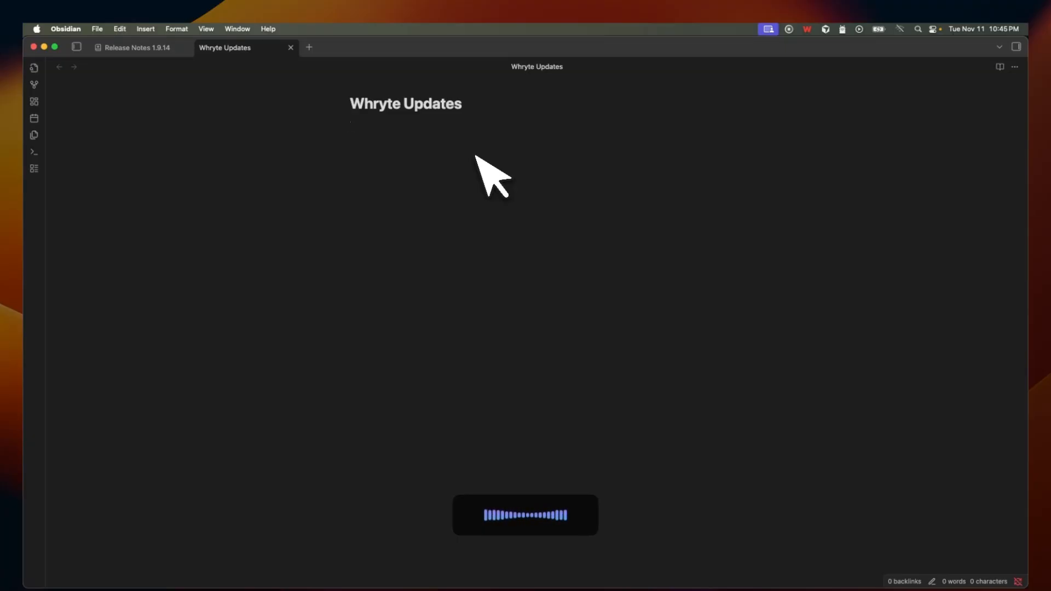
# Dictate the paragraph about the fastest on-device voice-to-text transcription app into Whryte Updates.
pyautogui.write("This is one of the fastest voice to text transcription application that runs entirely on device. So if you care about your privacy and you don't want to pay for yet another subscription, this is the app you want to get.")
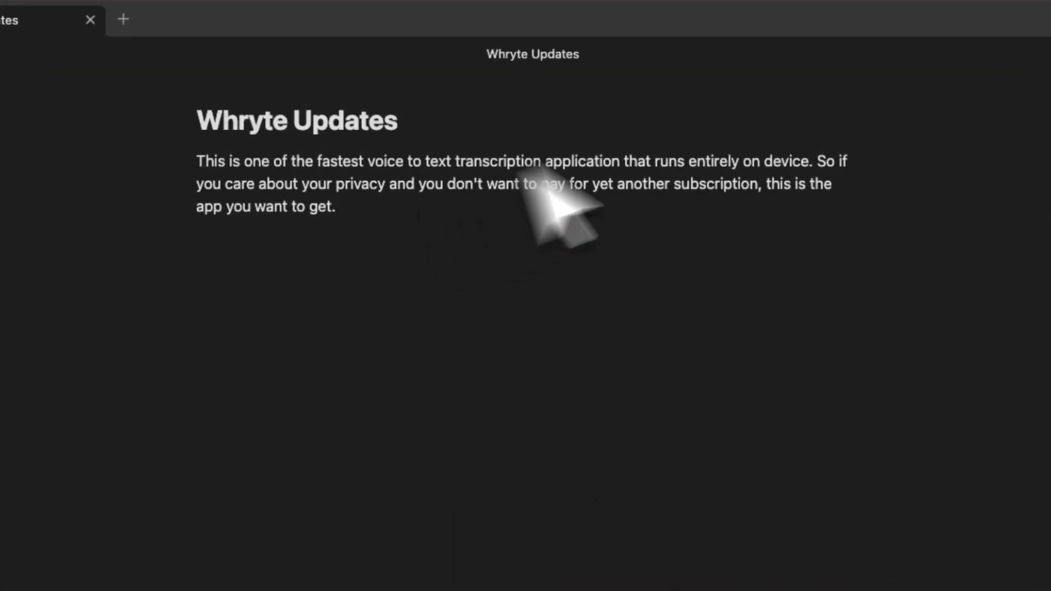
# Dictate a paragraph below the first about a large language model correcting grammatical mistakes.
pyautogui.click(632, 56)
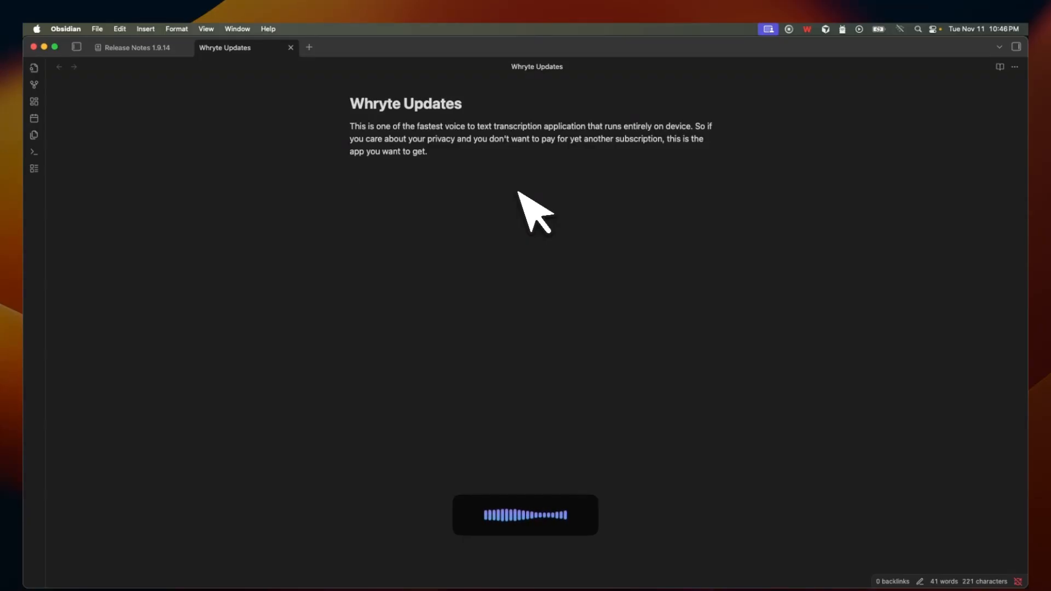
pyautogui.write('Now the transcription is using a large language model for any grammatical mistakes or style correction. You get to define how the model will fix the grammatical.')
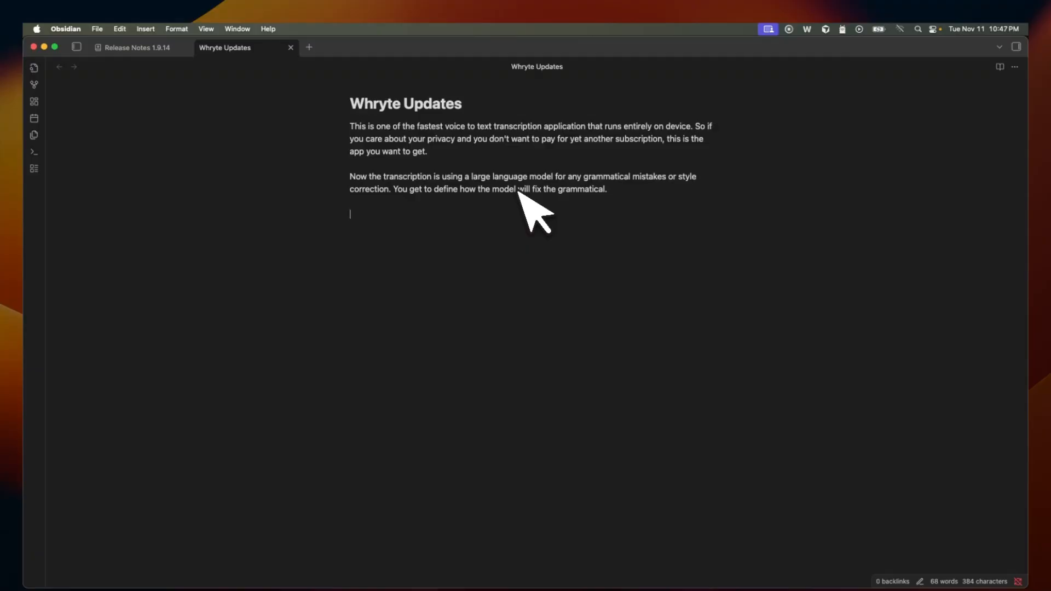
pyautogui.moveTo(682, 210)
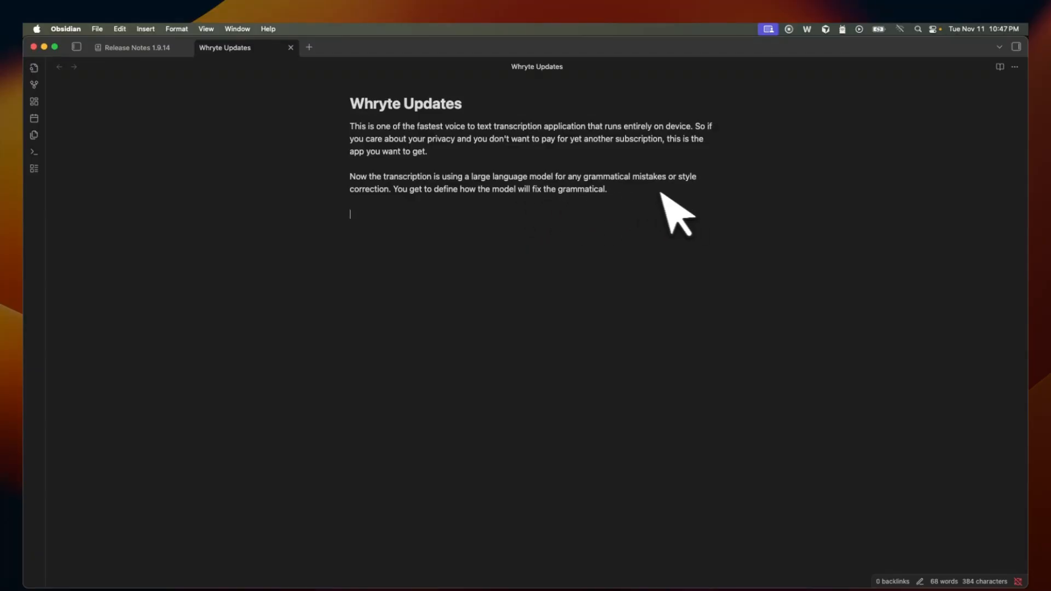
pyautogui.moveTo(389, 228)
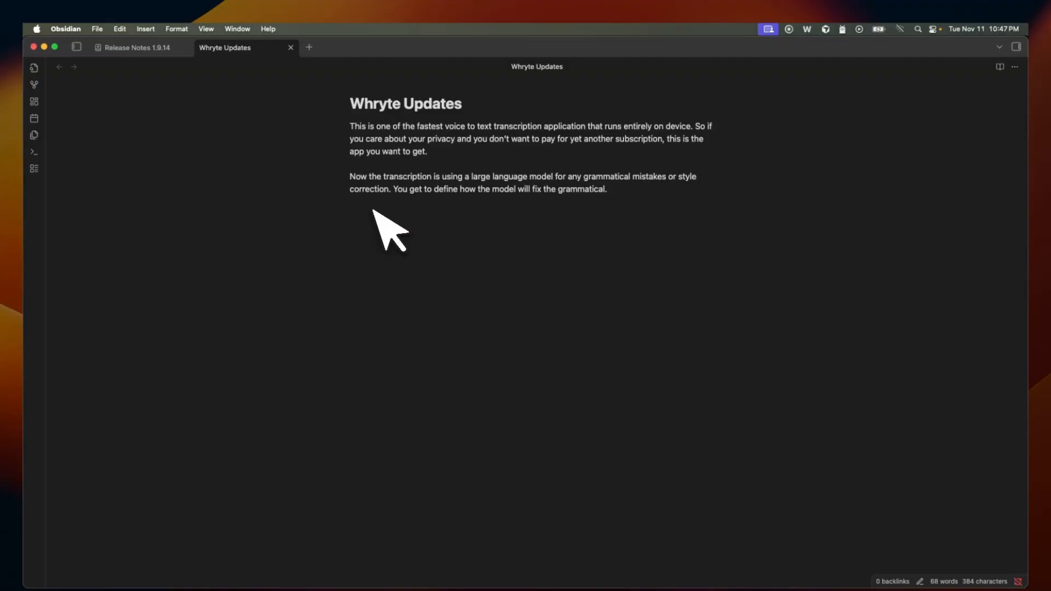
pyautogui.click(350, 214)
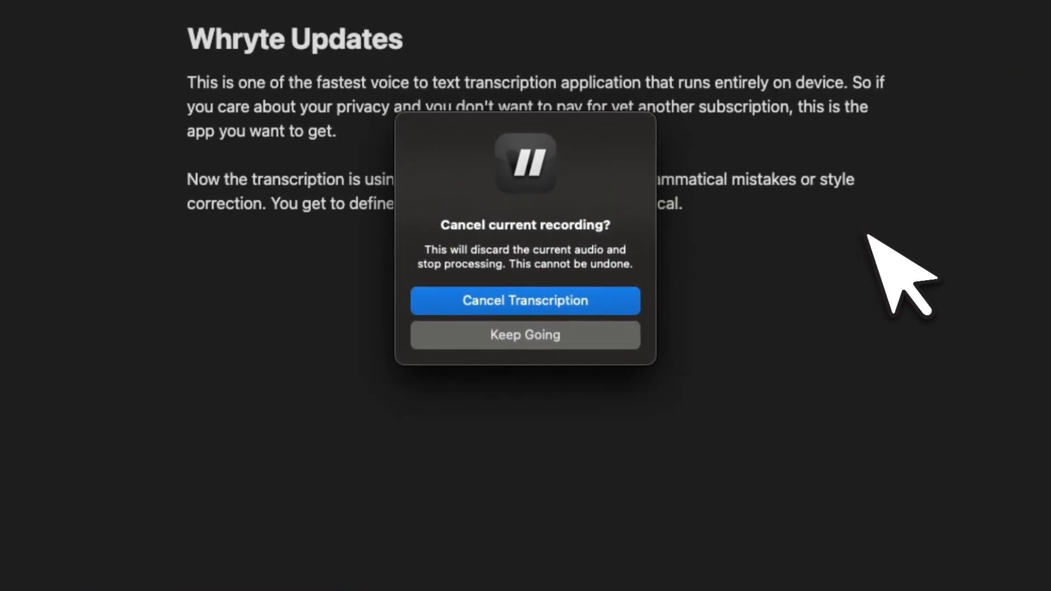
pyautogui.moveTo(550, 322)
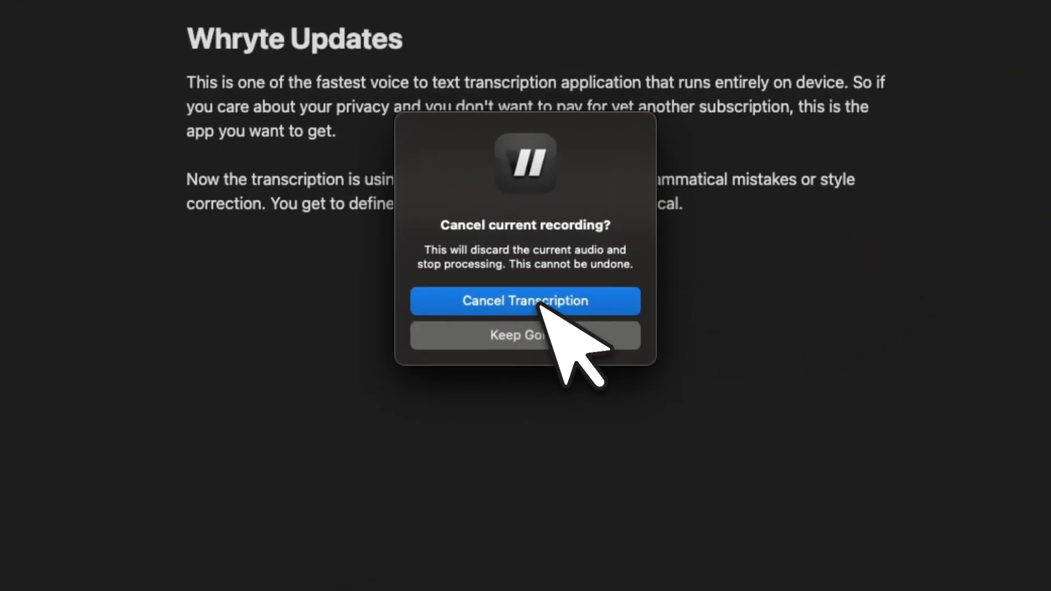
# Choose Cancel Transcription in the confirmation dialog to discard the recording.
pyautogui.click(525, 301)
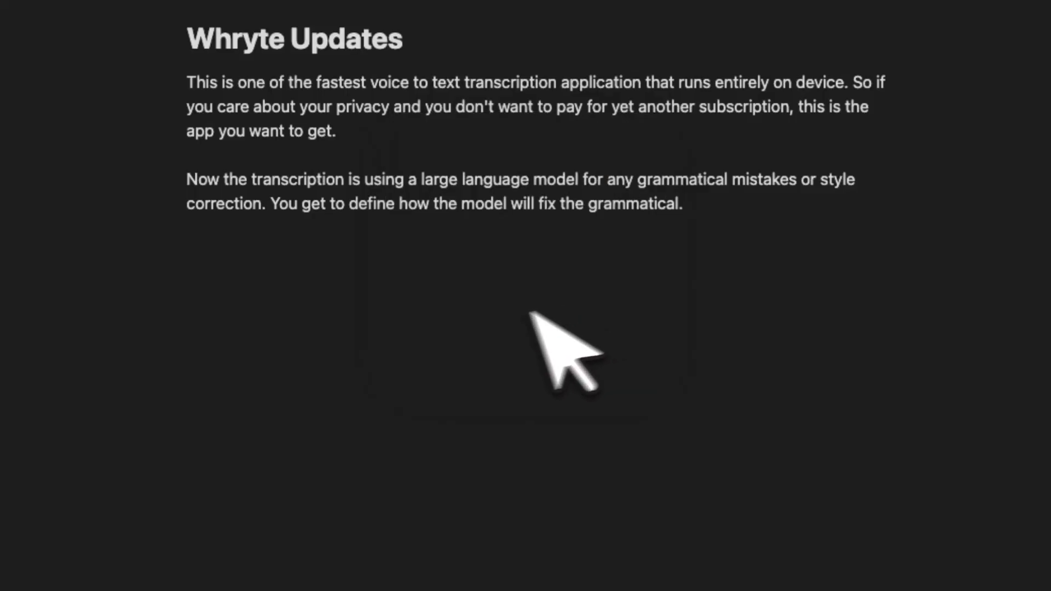
pyautogui.moveTo(470, 362)
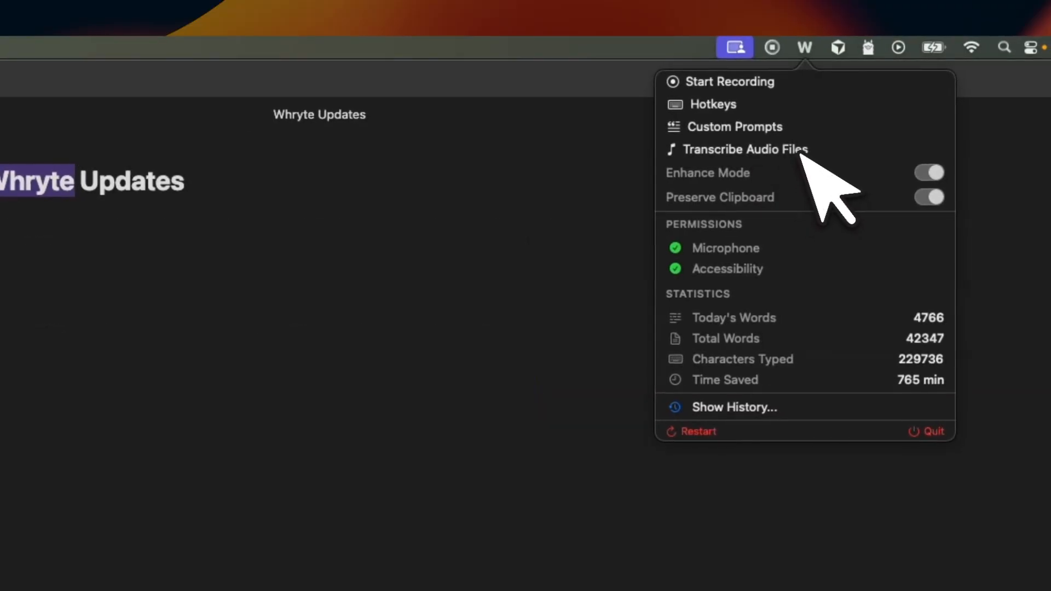
# Open Transcribe Audio Files, select the second file and scroll through its four-speaker segments.
pyautogui.click(744, 149)
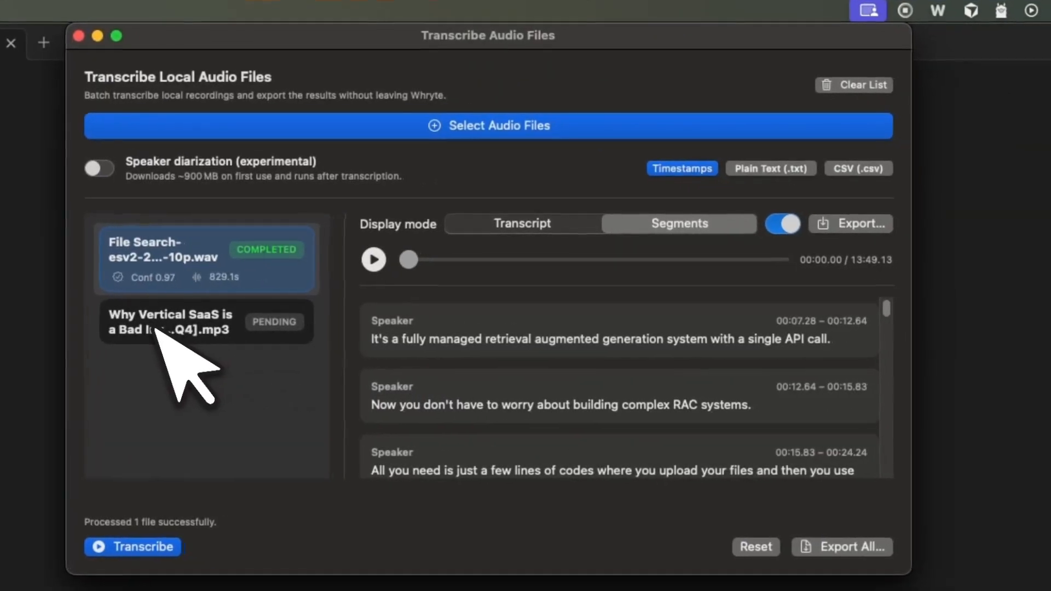
pyautogui.click(98, 168)
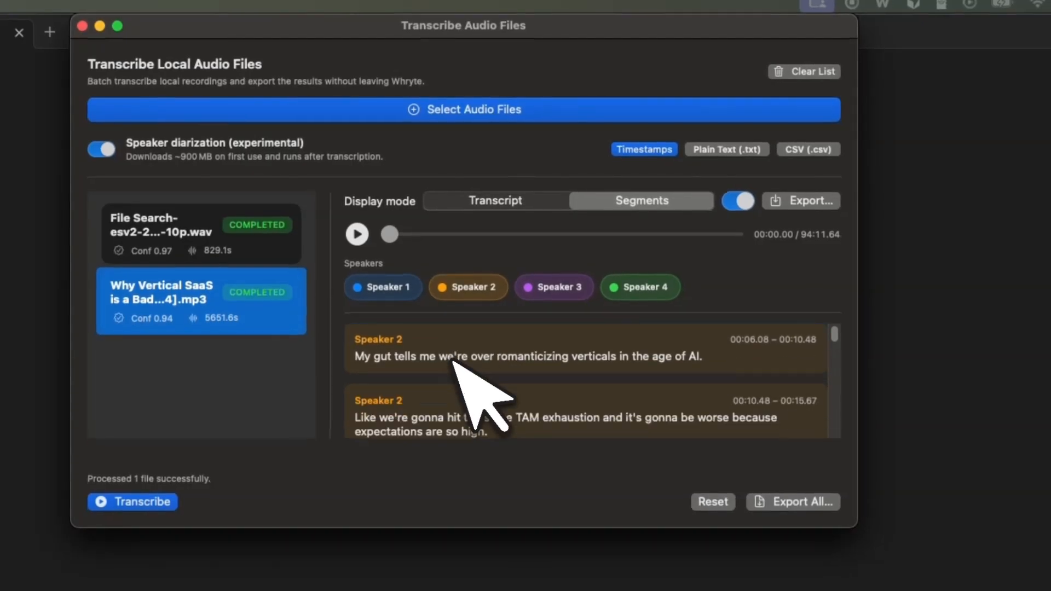
pyautogui.scroll(-3)
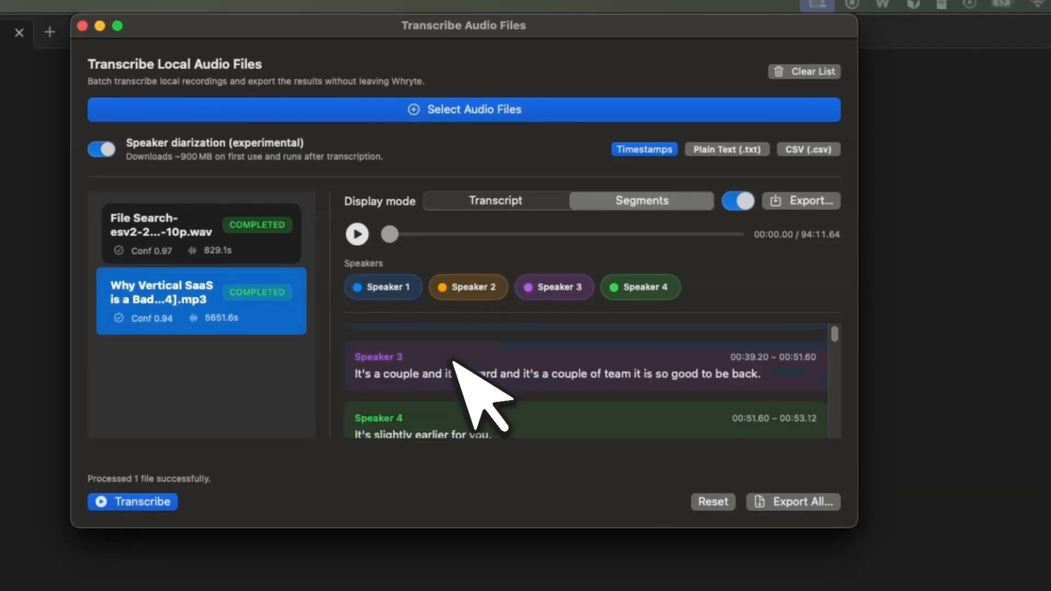
pyautogui.scroll(-3)
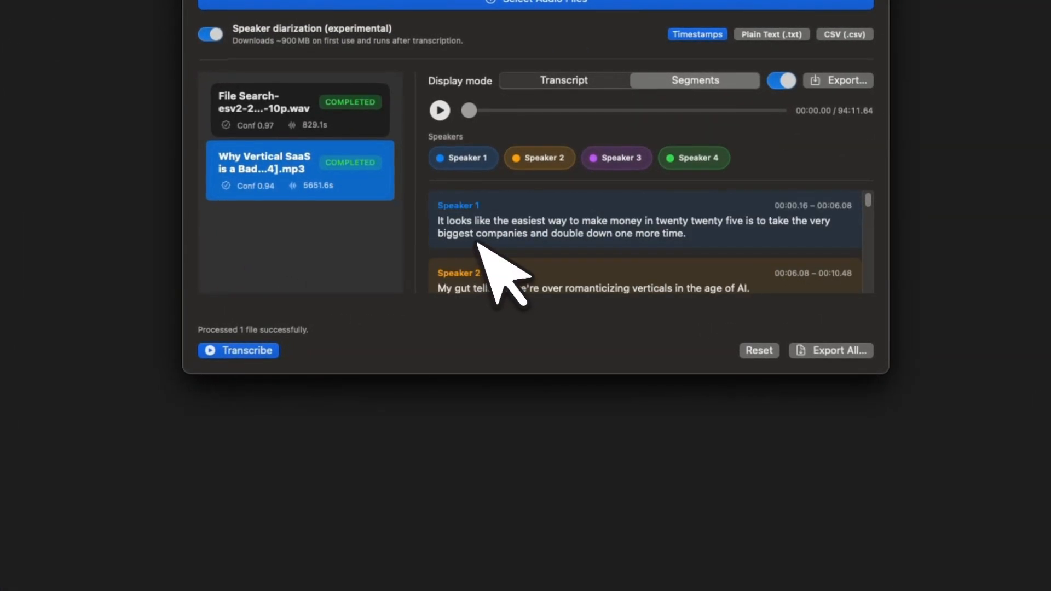
pyautogui.moveTo(615, 158)
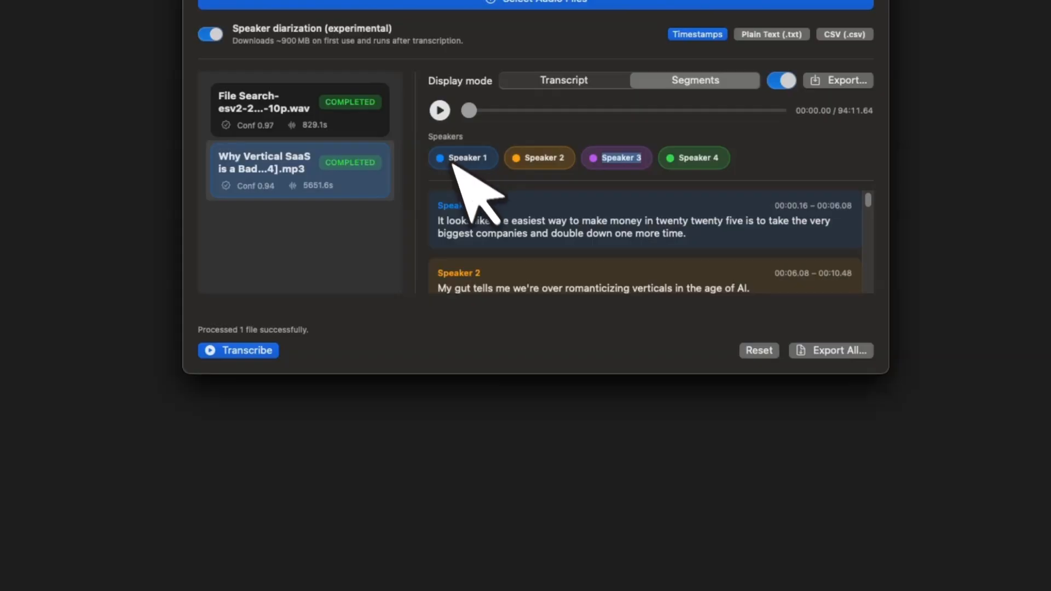
# Play the diarized recording from a transcript segment, then pause it around 54 seconds.
pyautogui.click(439, 110)
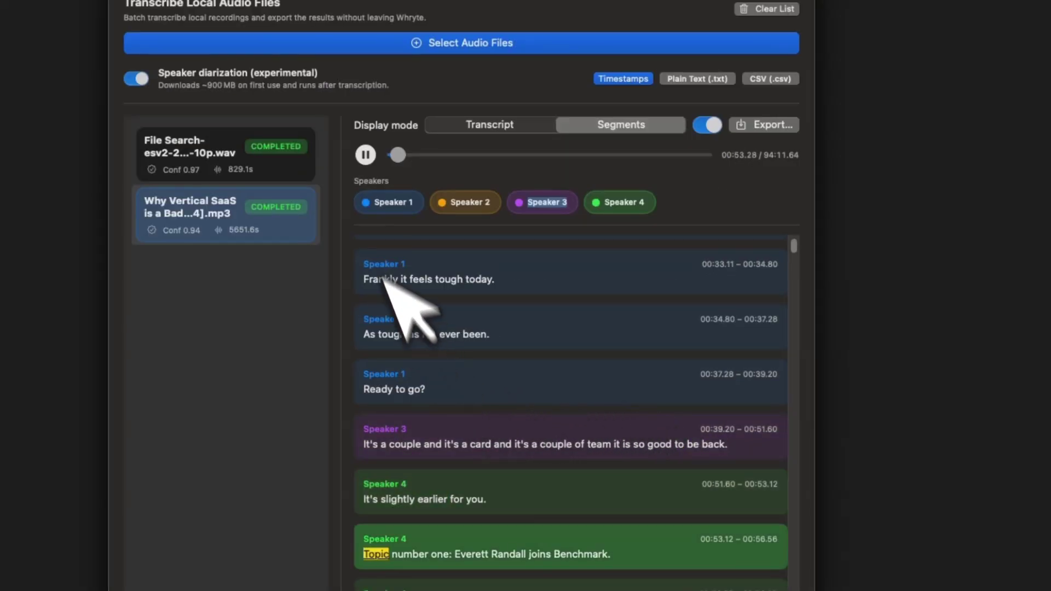
pyautogui.click(364, 155)
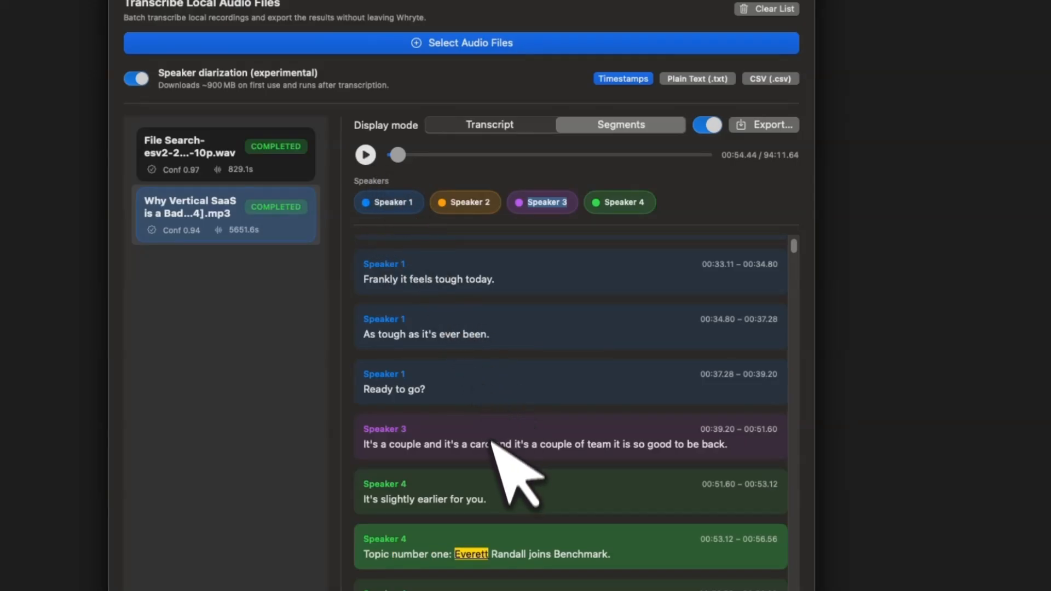
pyautogui.moveTo(469, 469)
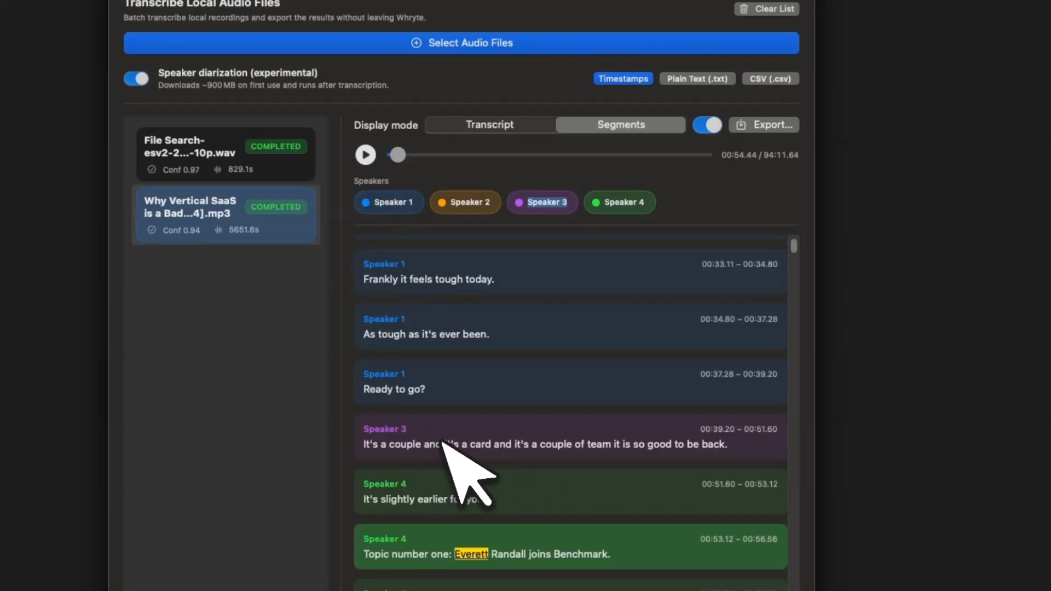
pyautogui.moveTo(469, 469)
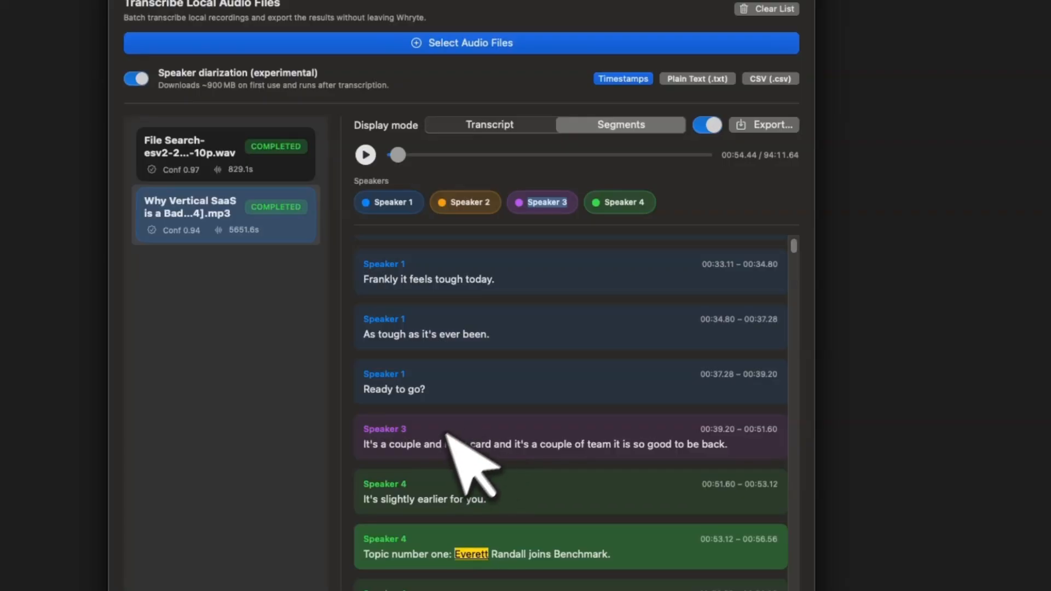
pyautogui.scroll(3)
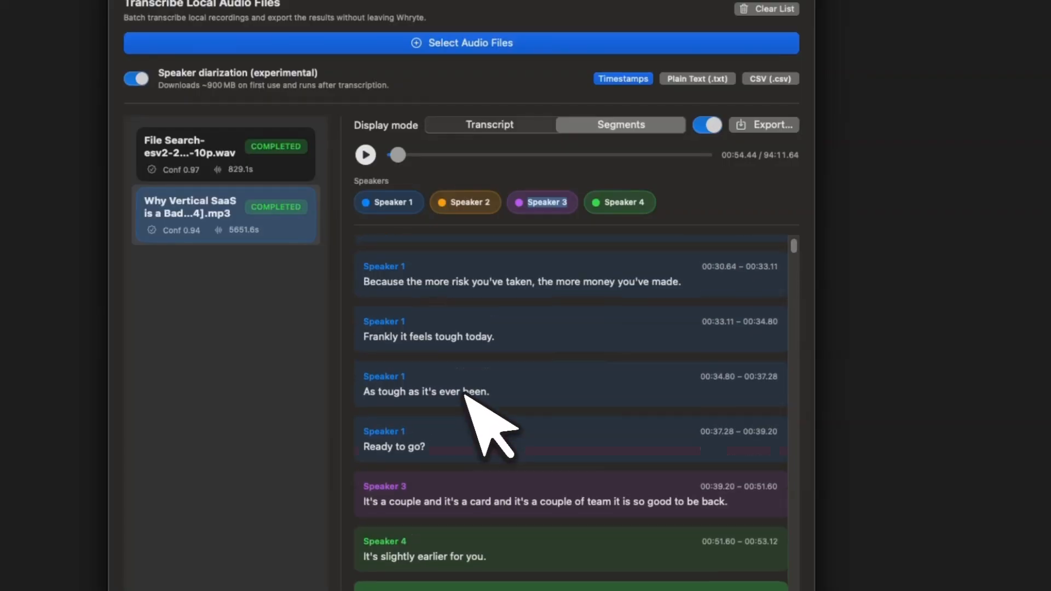
pyautogui.scroll(3)
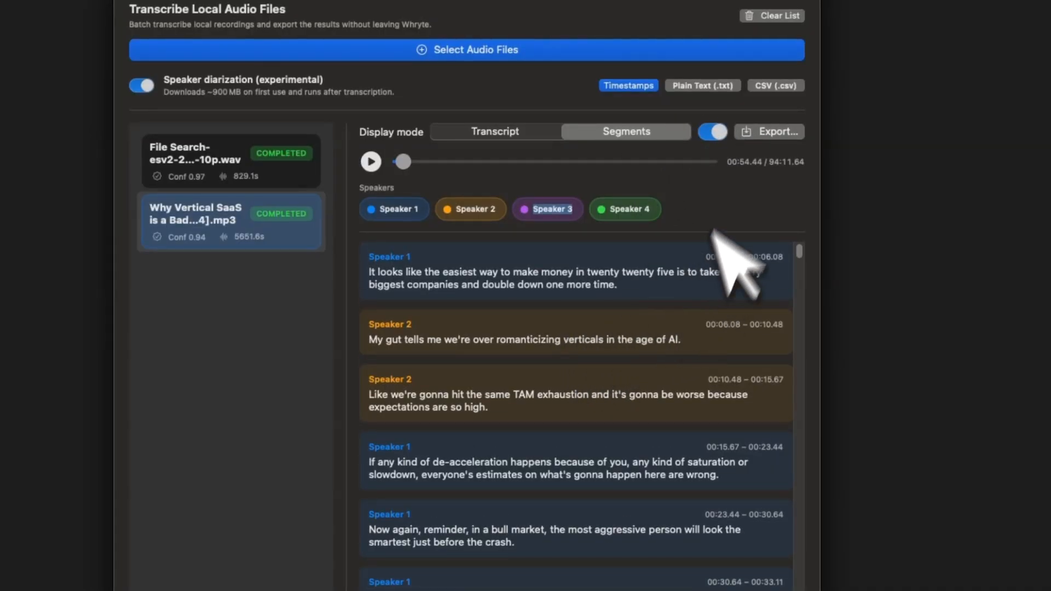
pyautogui.moveTo(584, 357)
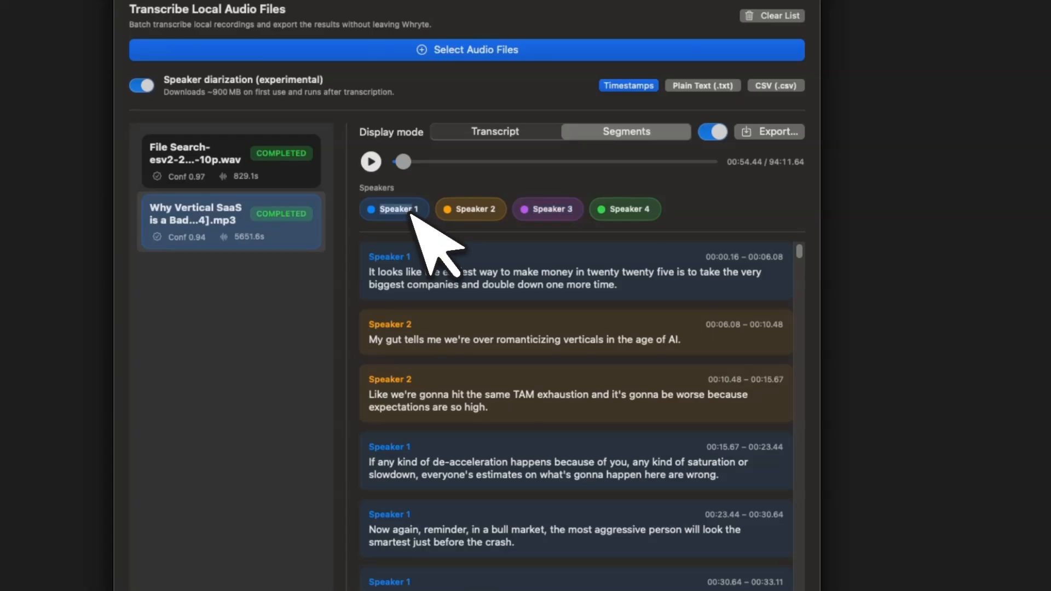
# Enter the name John for Speaker 1 and scroll the transcript to check it.
pyautogui.write('John')
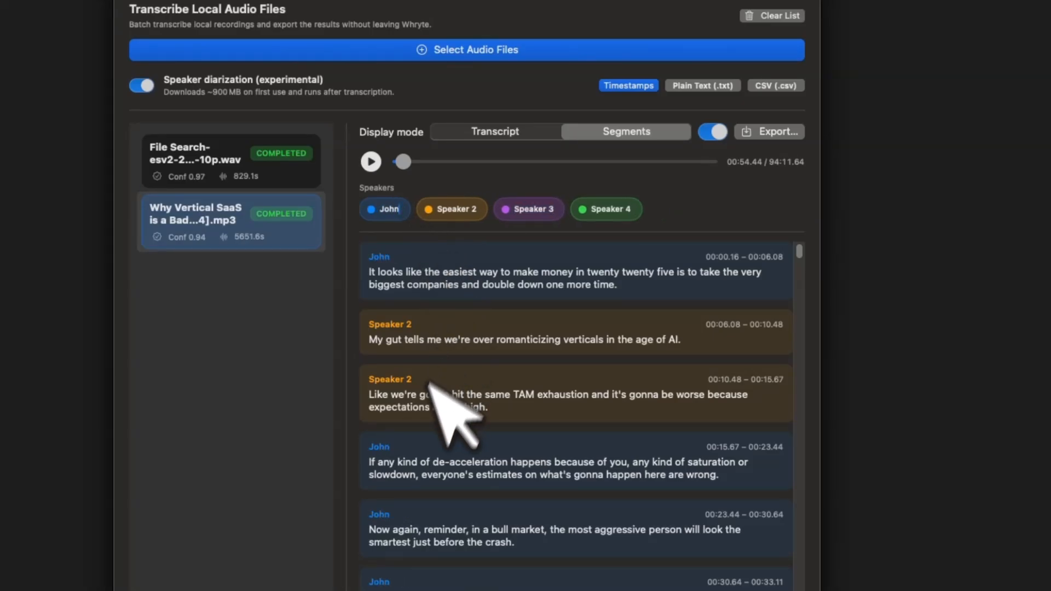
pyautogui.scroll(-3)
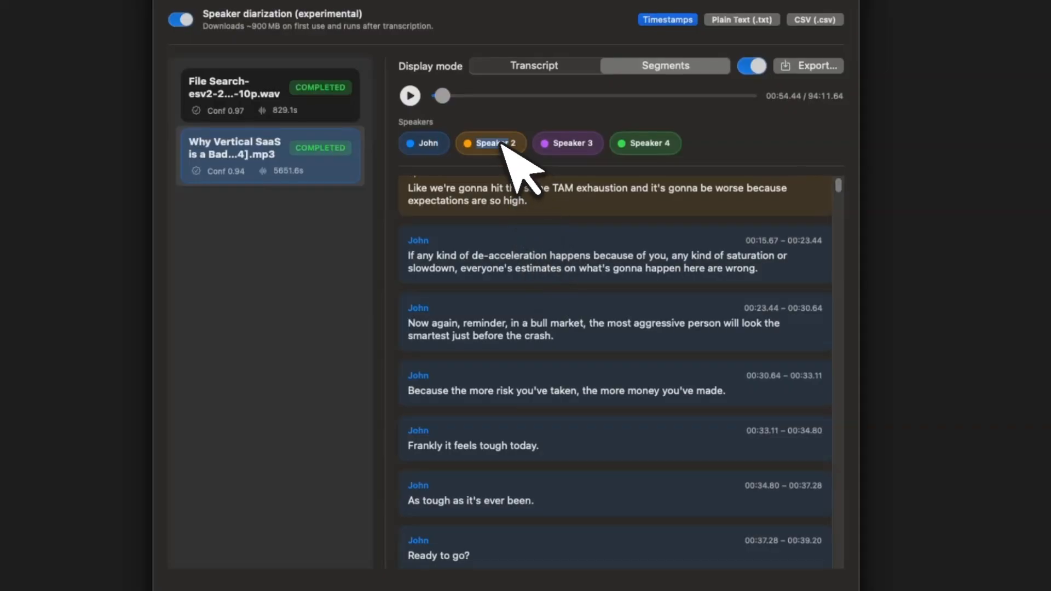
pyautogui.scroll(3)
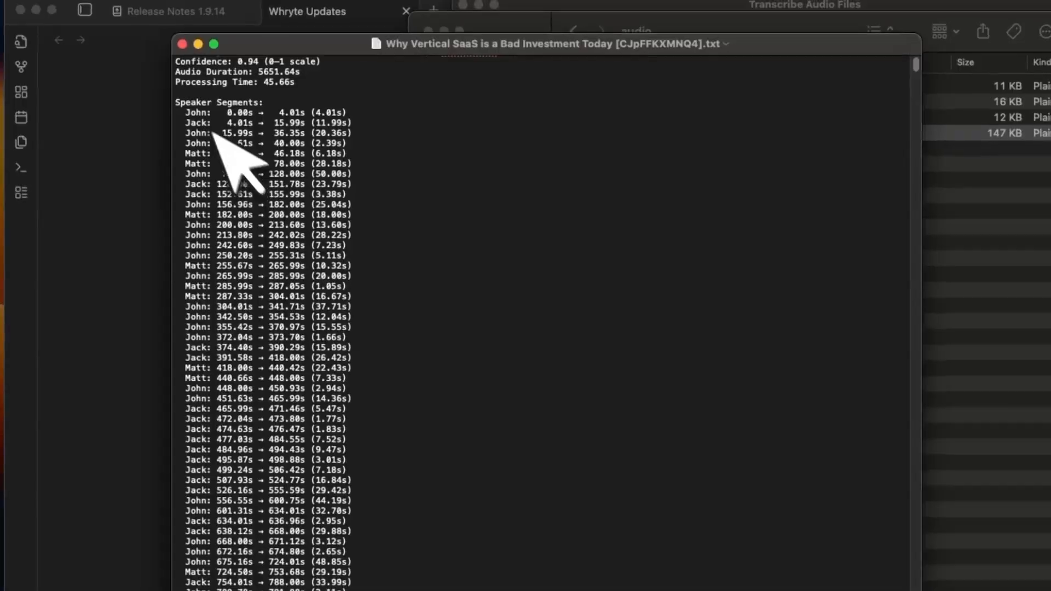
pyautogui.scroll(-3)
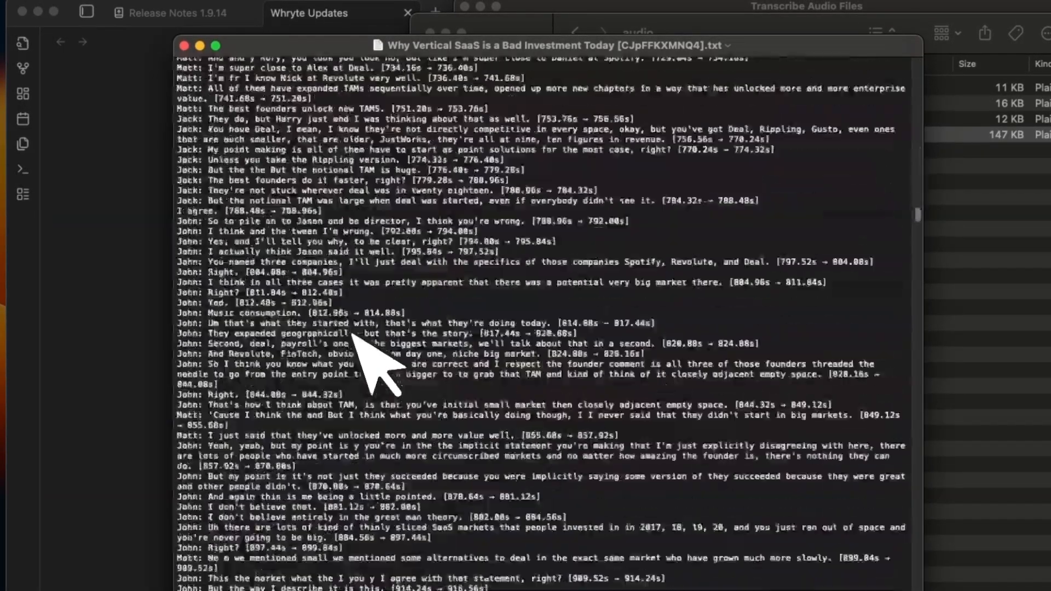
pyautogui.scroll(-3)
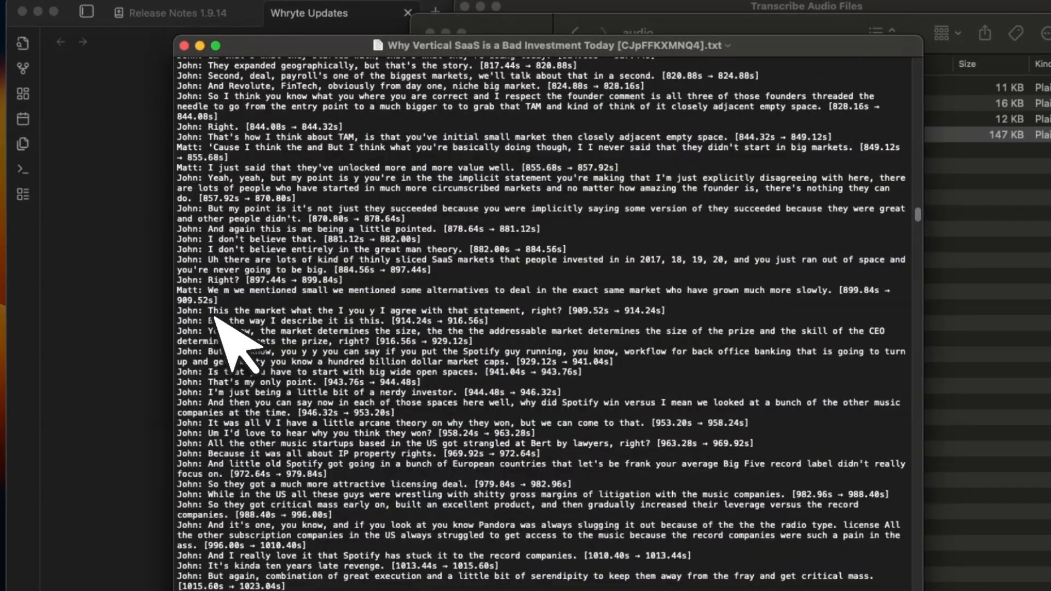
pyautogui.scroll(-3)
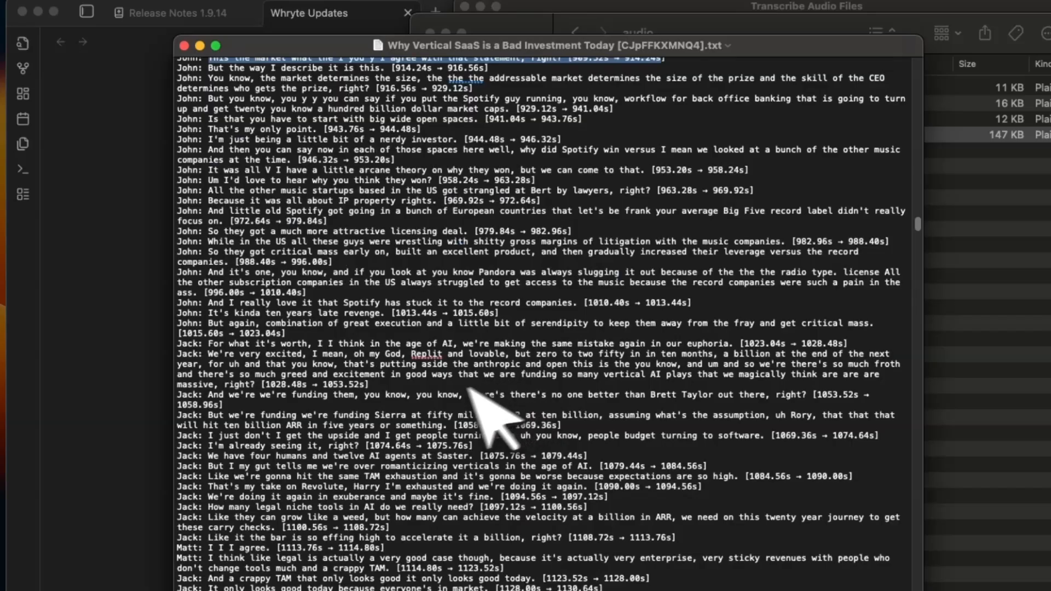
pyautogui.scroll(-3)
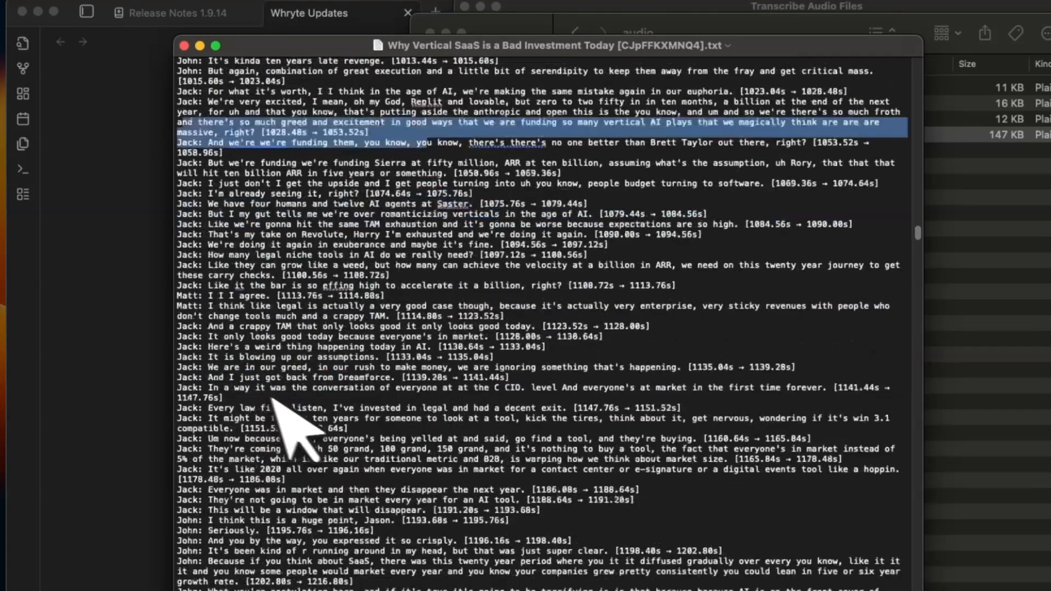
pyautogui.scroll(-3)
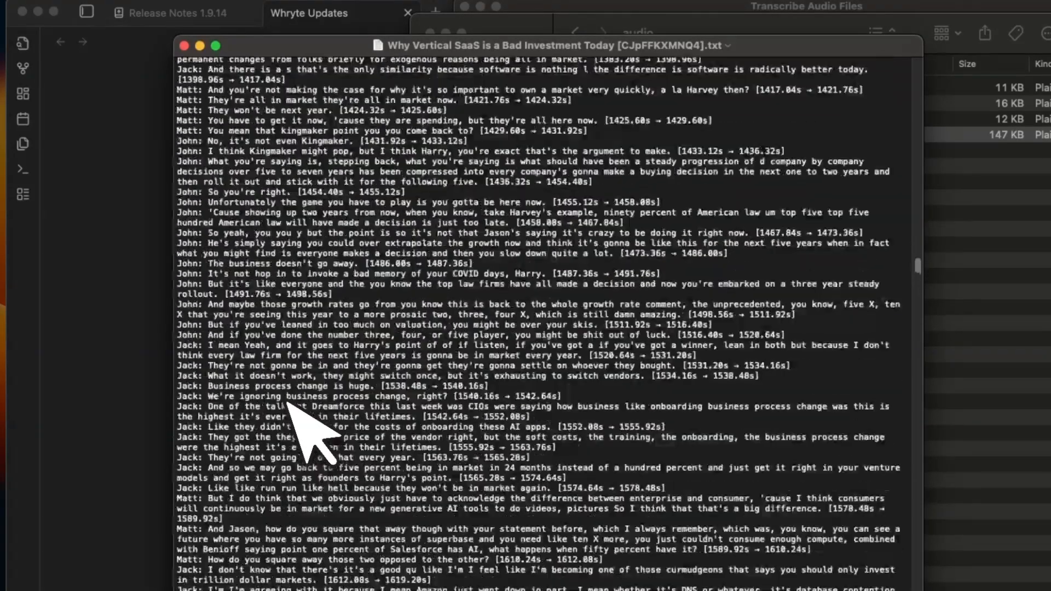
pyautogui.scroll(-3)
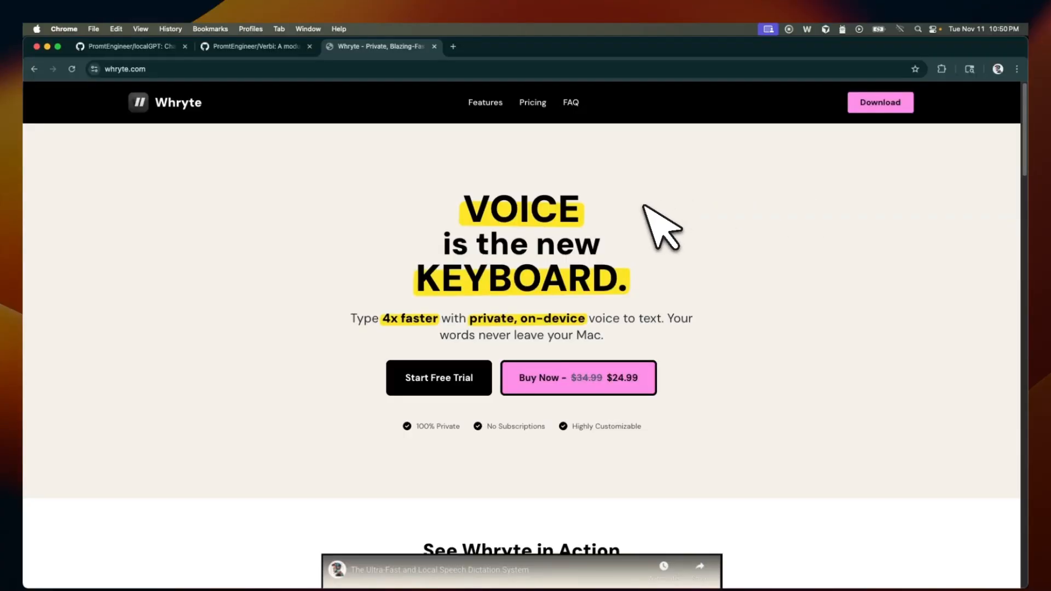
pyautogui.moveTo(664, 235)
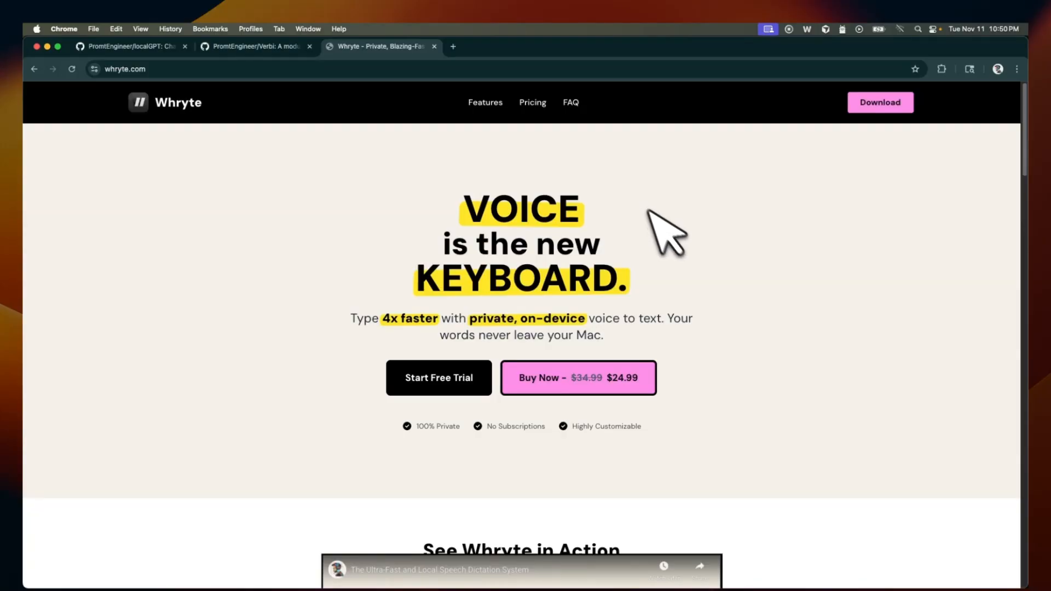
pyautogui.moveTo(684, 251)
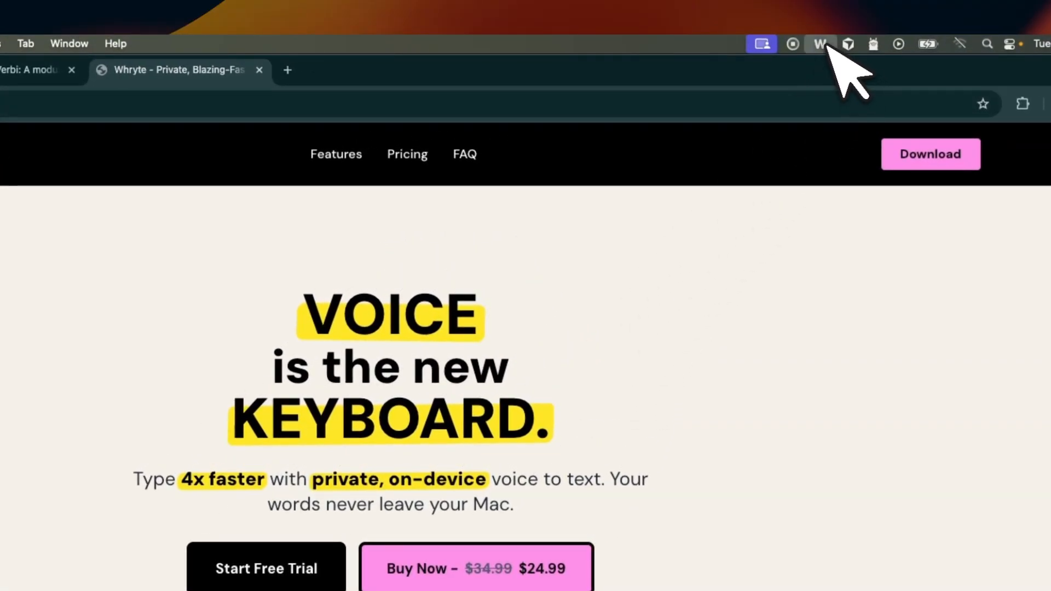
# Open Custom Prompts from the Whryte menu and view the Email Draft template's rules.
pyautogui.click(819, 43)
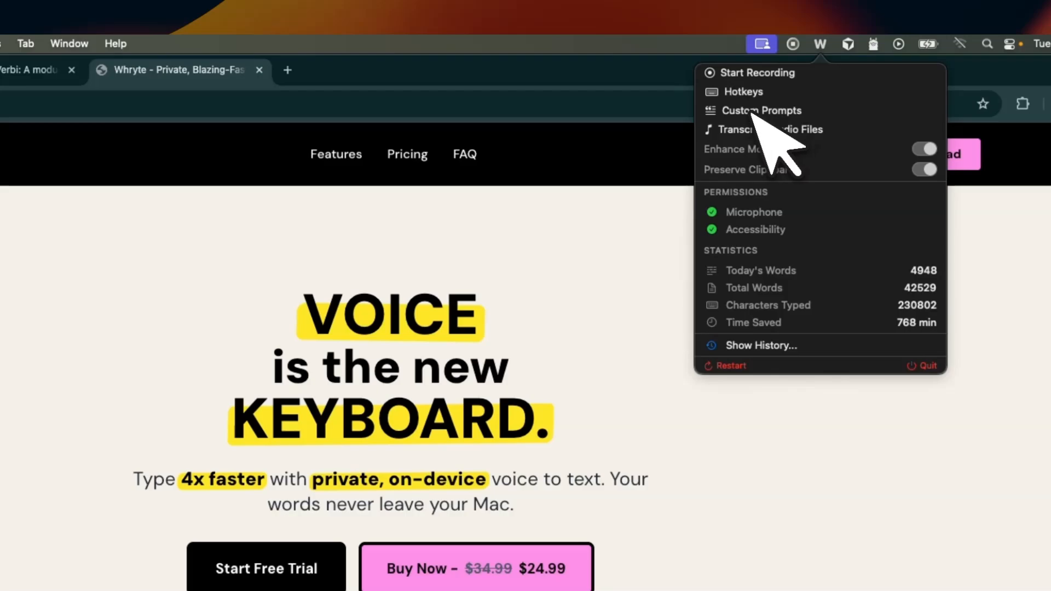
pyautogui.click(762, 111)
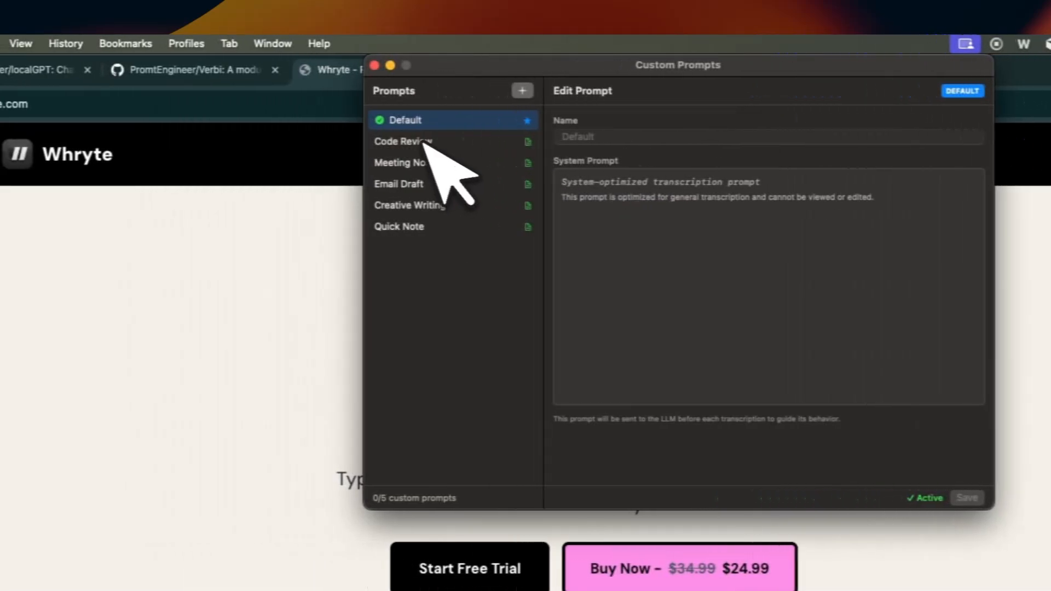
pyautogui.click(398, 184)
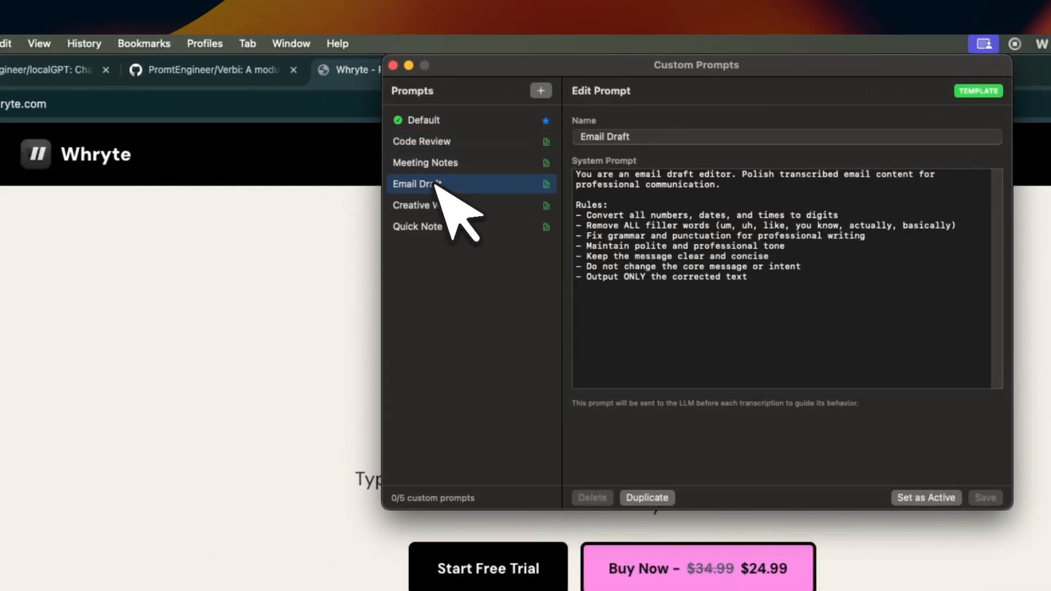
pyautogui.click(416, 227)
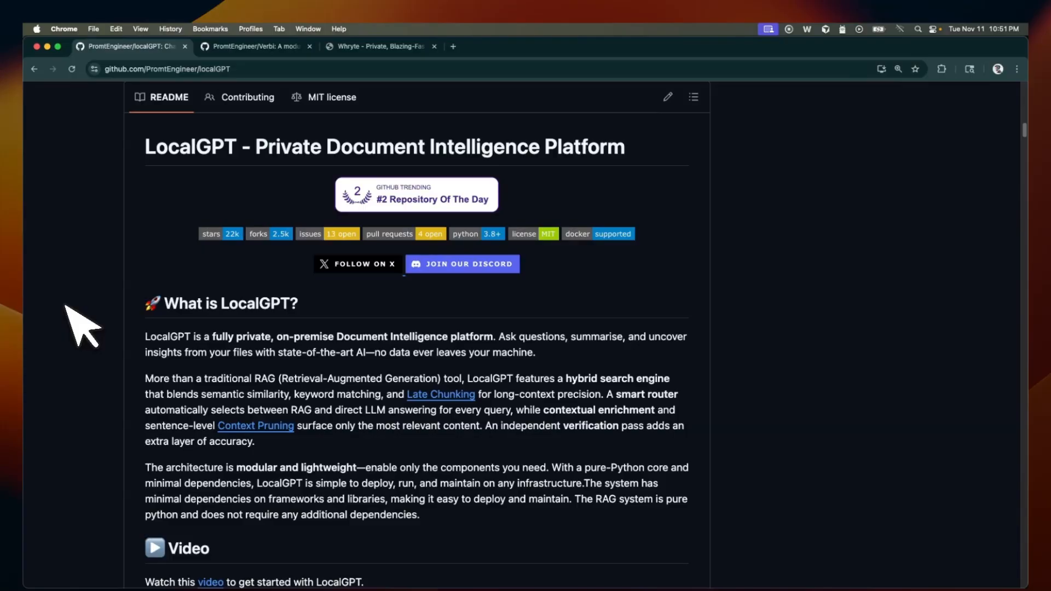
pyautogui.moveTo(251, 164)
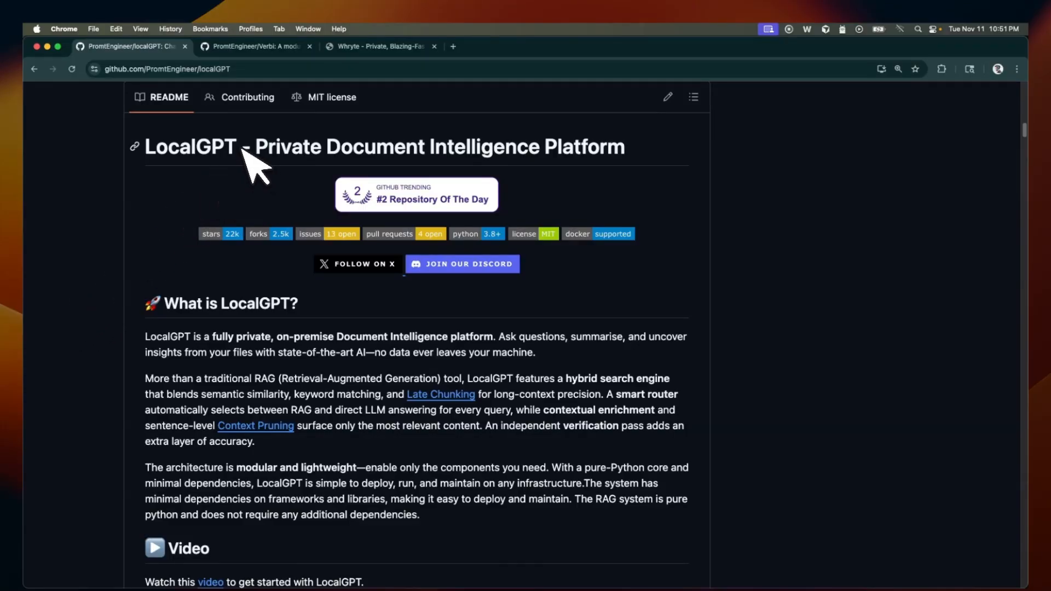
# Browse the LocalGPT README, open the Verbi repository, then return to the Whryte website.
pyautogui.doubleClick(190, 146)
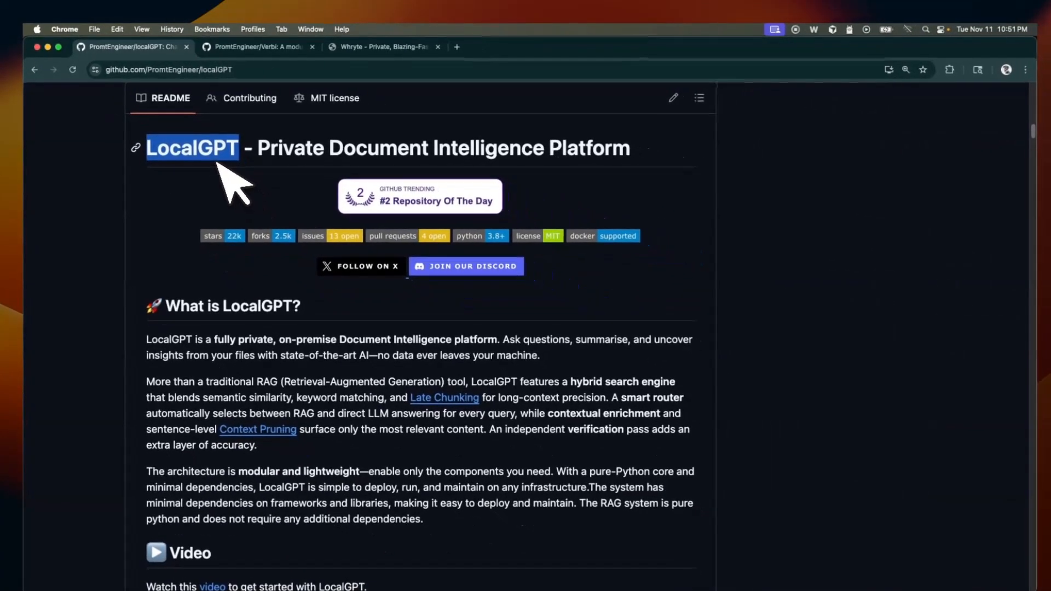
pyautogui.scroll(3)
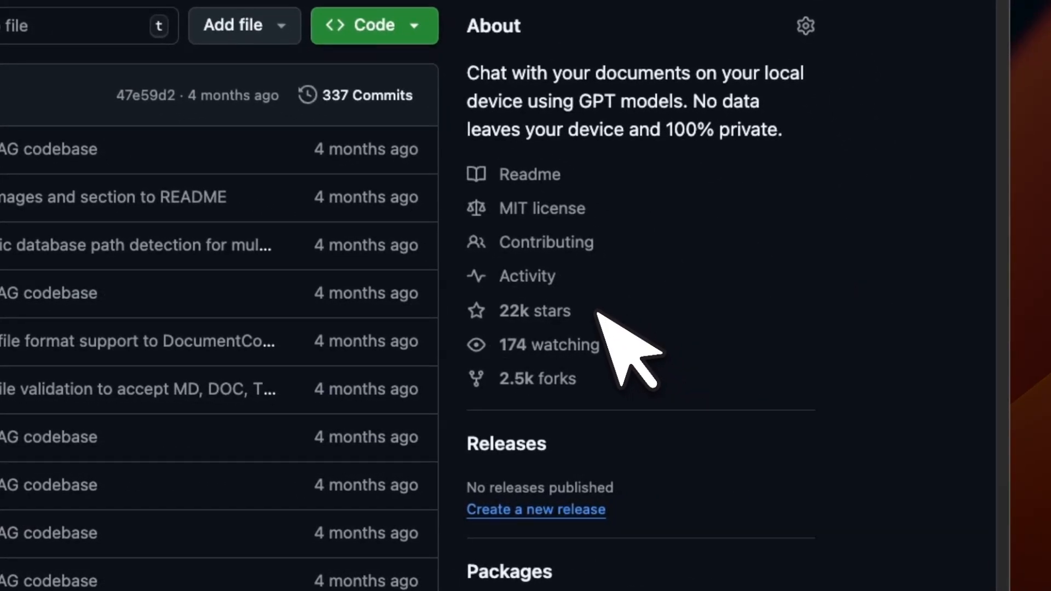
pyautogui.click(255, 46)
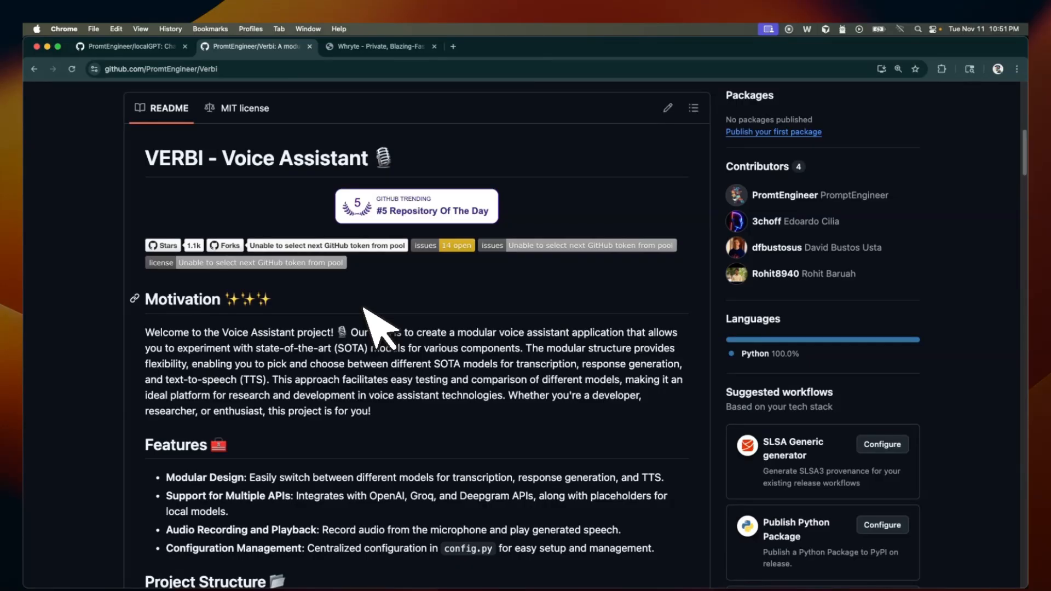
pyautogui.click(381, 46)
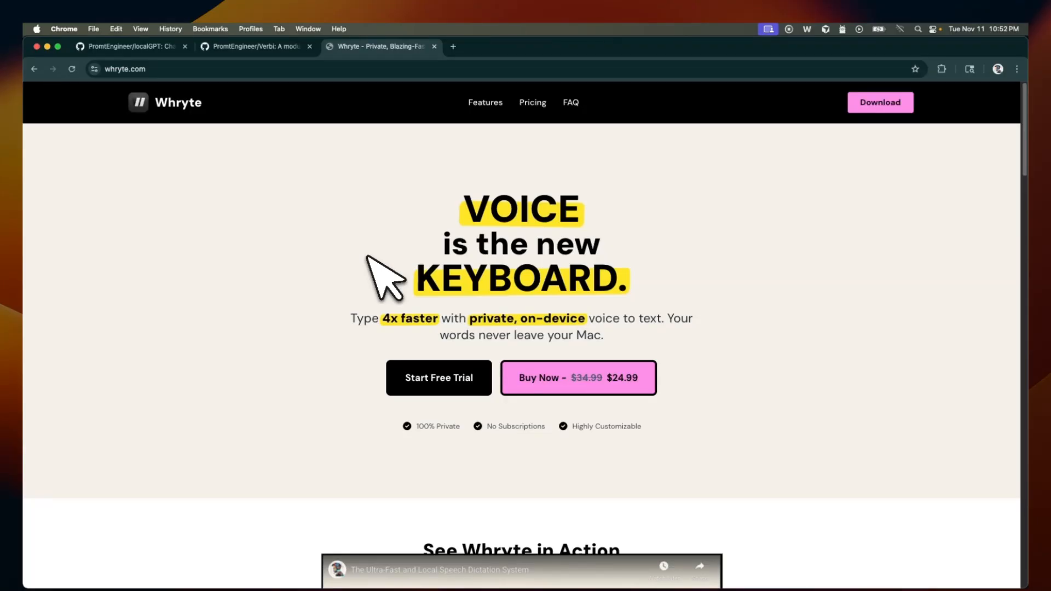
pyautogui.scroll(-3)
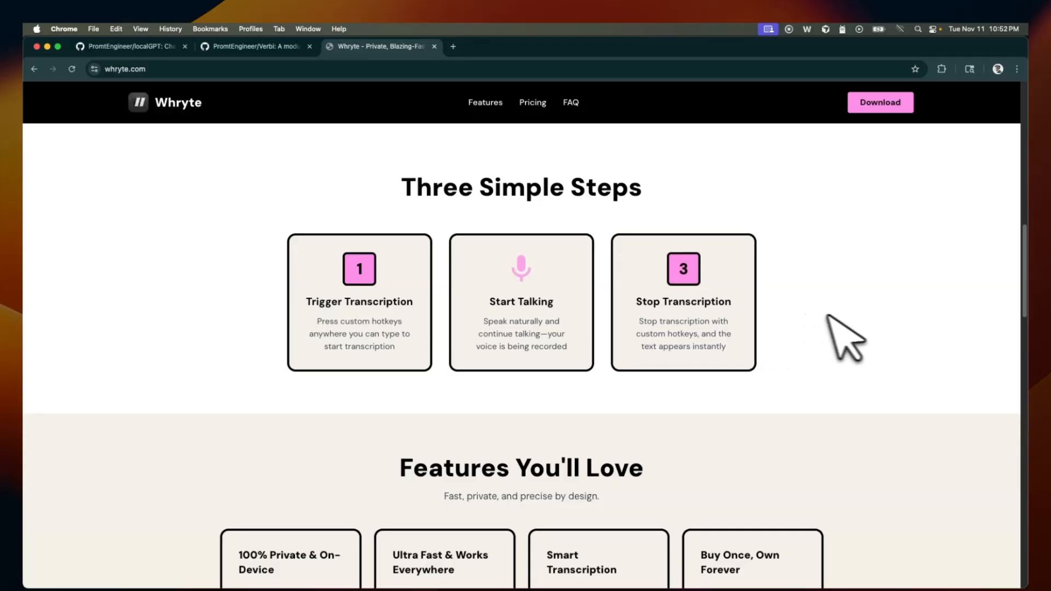
pyautogui.scroll(-3)
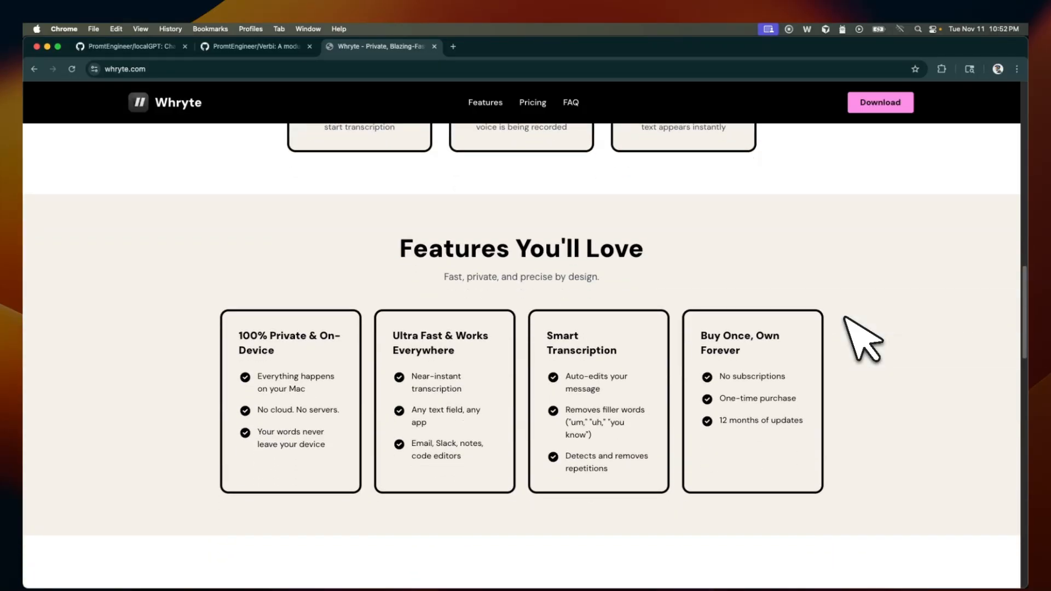
pyautogui.scroll(-3)
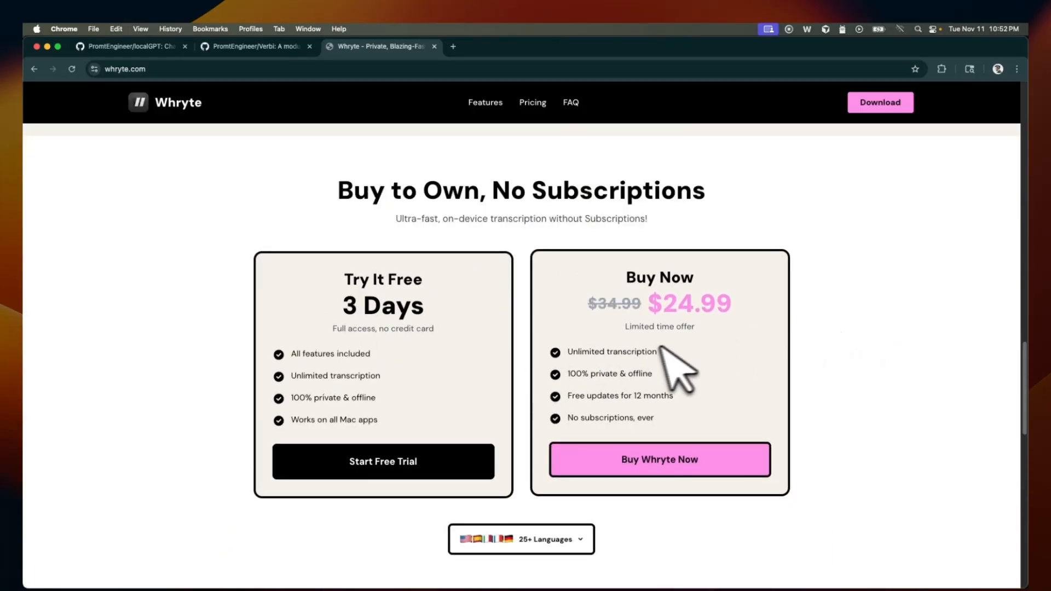
pyautogui.moveTo(720, 372)
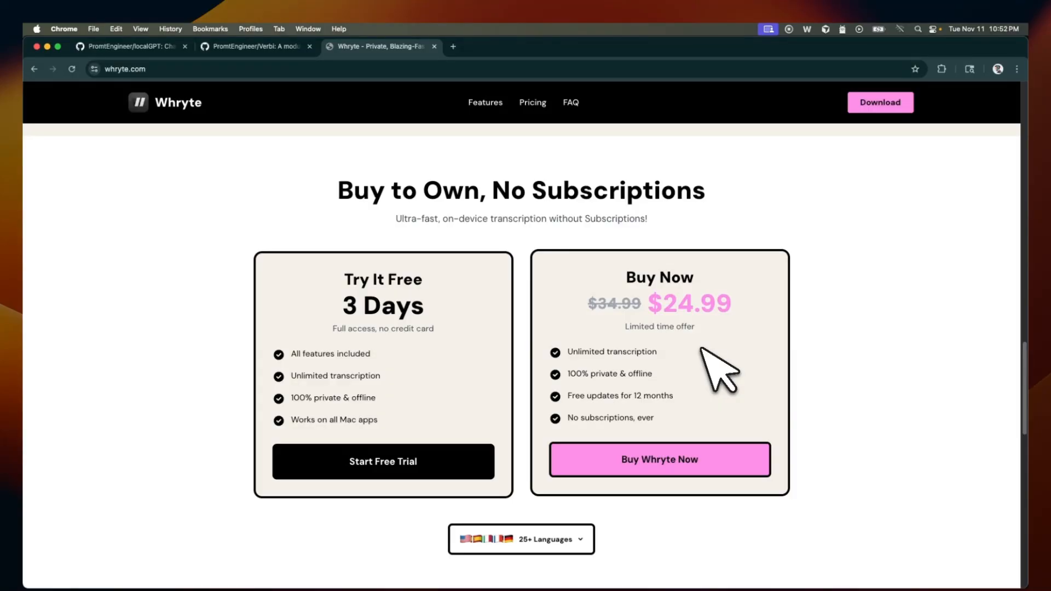
pyautogui.moveTo(469, 388)
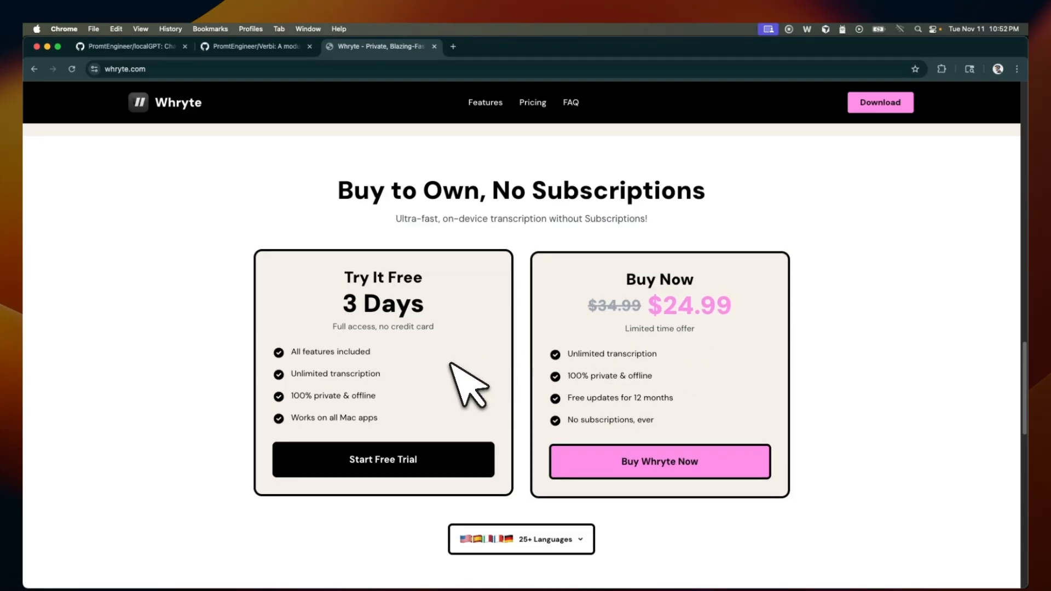
pyautogui.scroll(3)
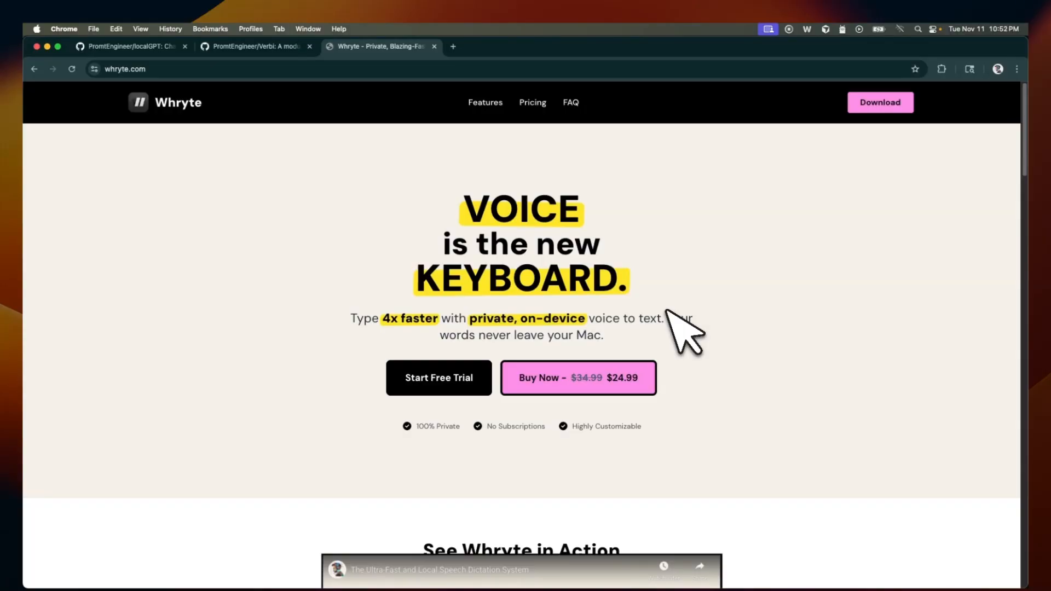
pyautogui.moveTo(726, 335)
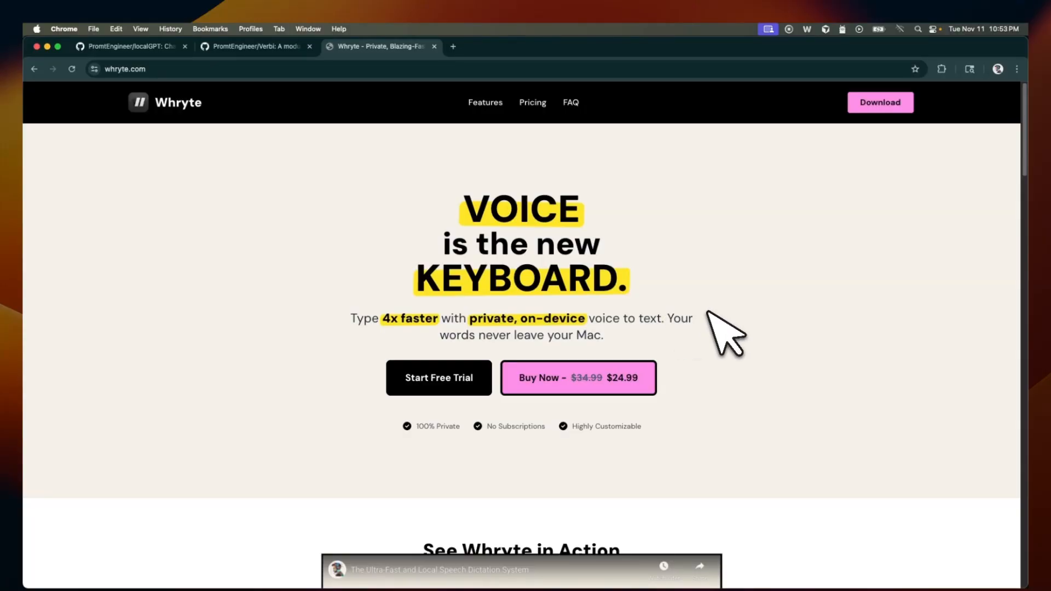